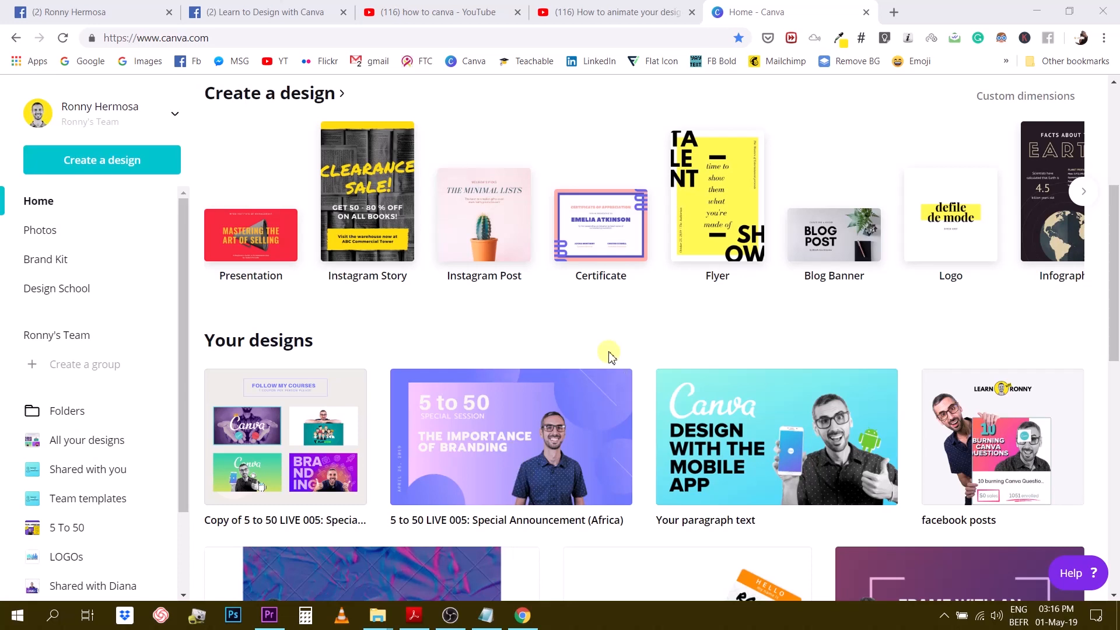
{"action": "mouse_move", "coordinate": [579, 384]}
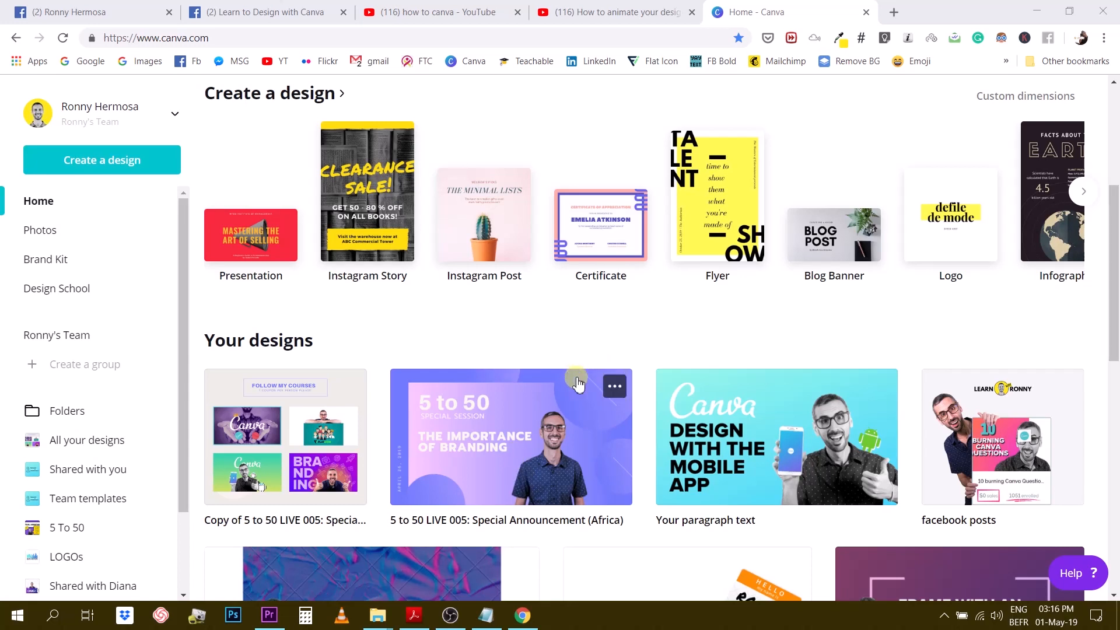
Start a new blank Instagram Story design from the Create a design list
{"action": "scroll", "scroll_direction": "down", "scroll_amount": 3}
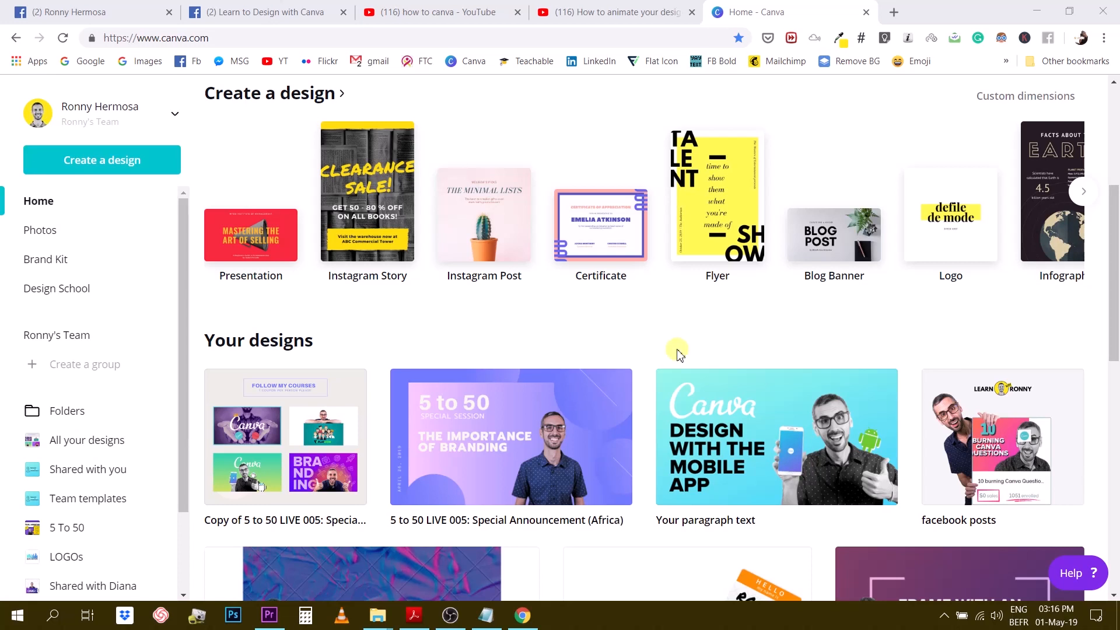
{"action": "mouse_move", "coordinate": [657, 326]}
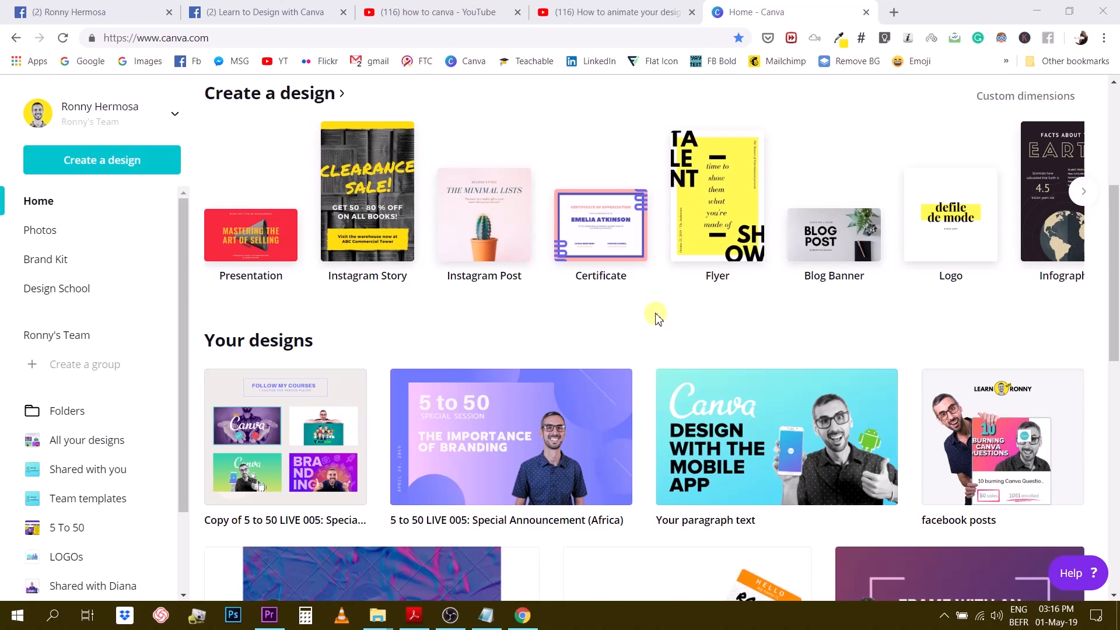
{"action": "mouse_move", "coordinate": [347, 336]}
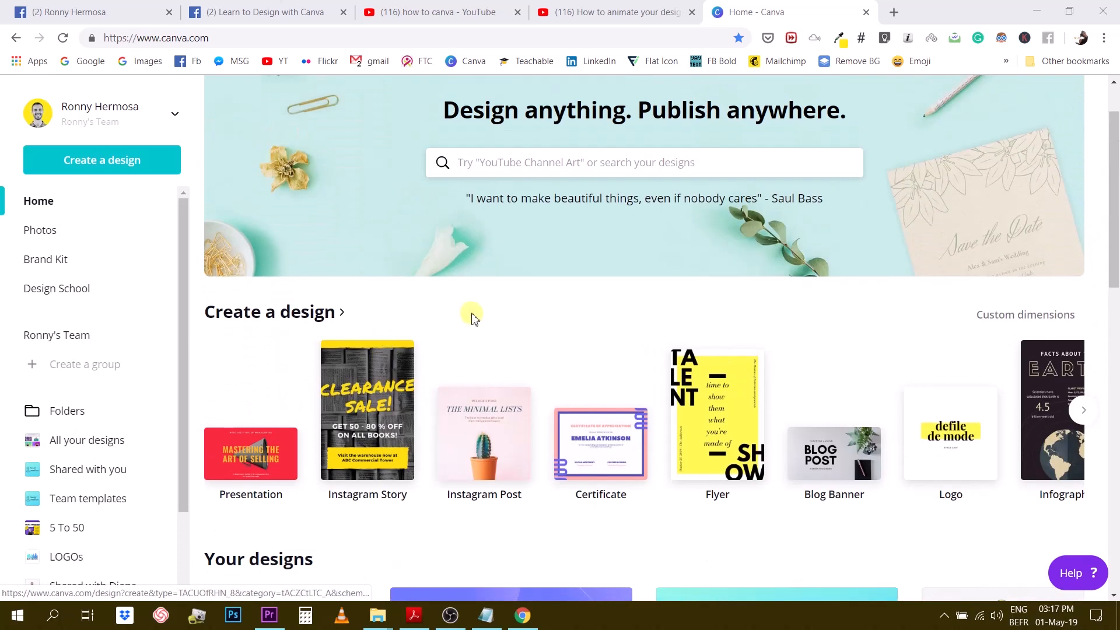
{"action": "scroll", "scroll_direction": "down", "scroll_amount": 3}
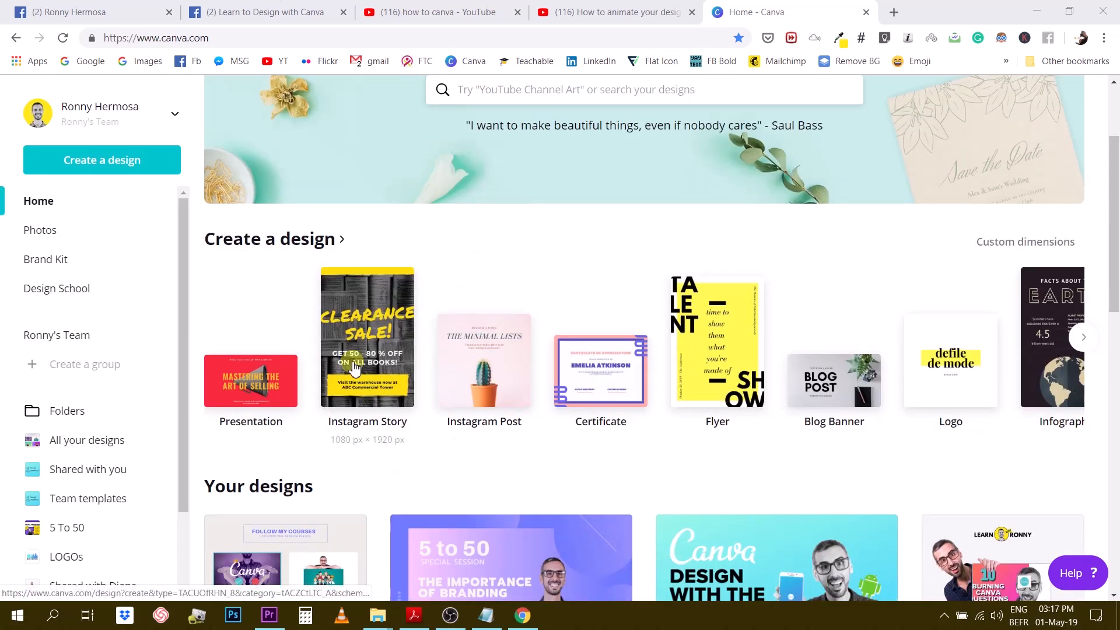
{"action": "mouse_move", "coordinate": [386, 335]}
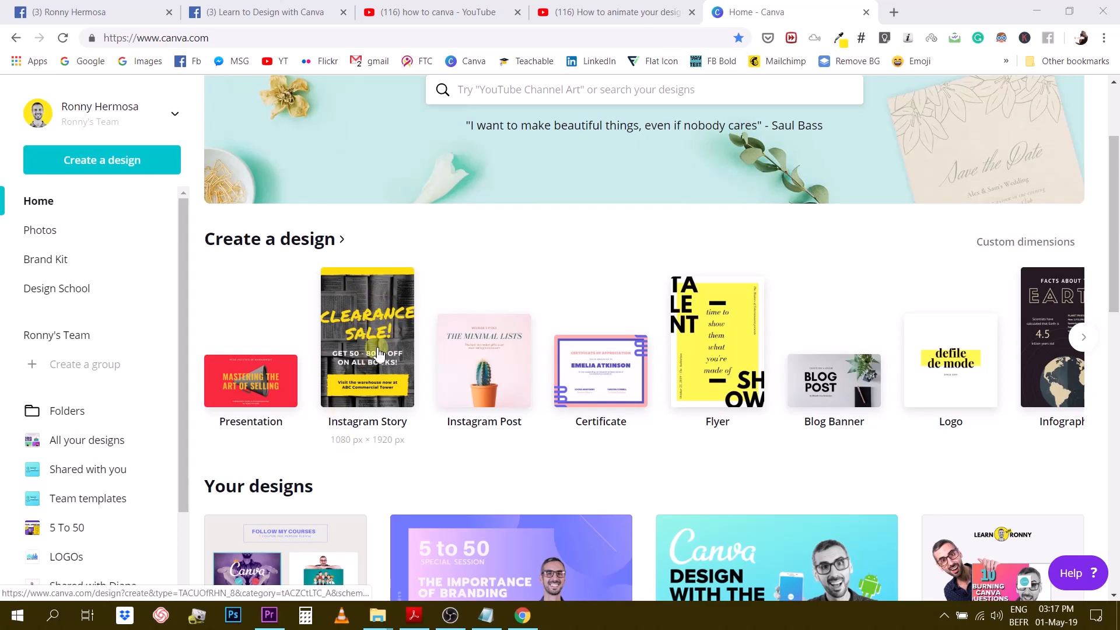
{"action": "left_click", "coordinate": [367, 337]}
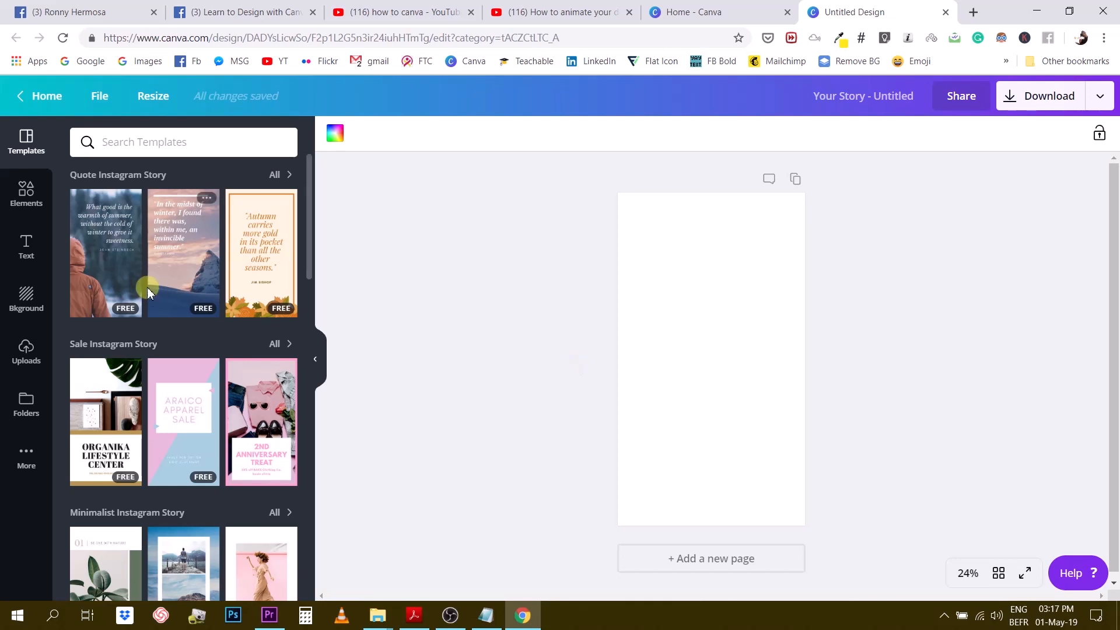
Scroll through the Templates panel to look over the available story templates
{"action": "scroll", "scroll_direction": "down", "scroll_amount": 3}
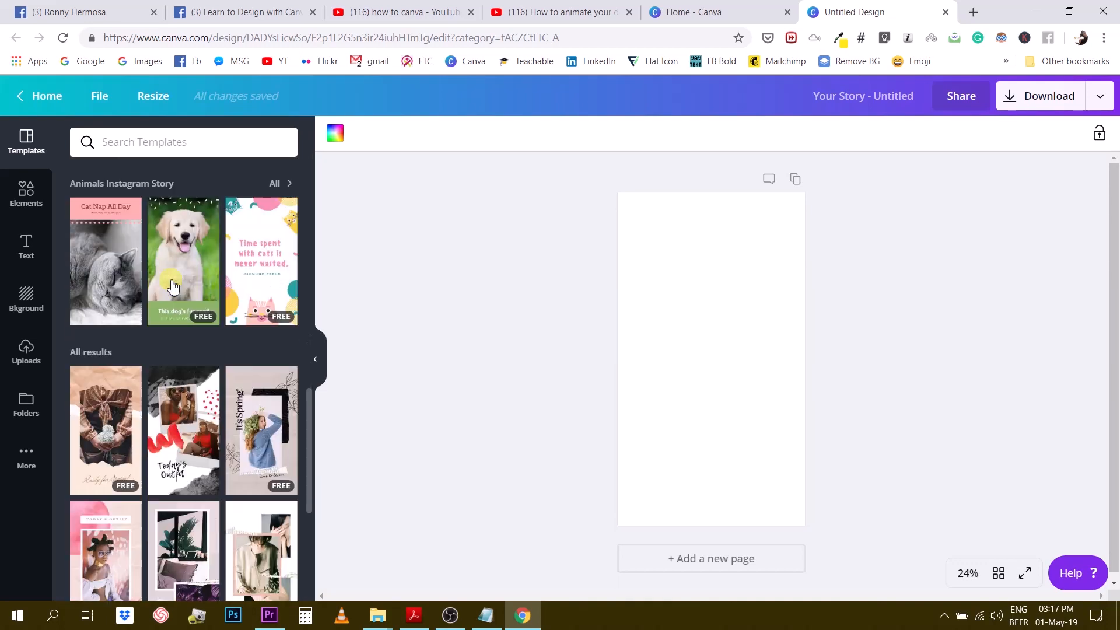
{"action": "scroll", "scroll_direction": "down", "scroll_amount": 3}
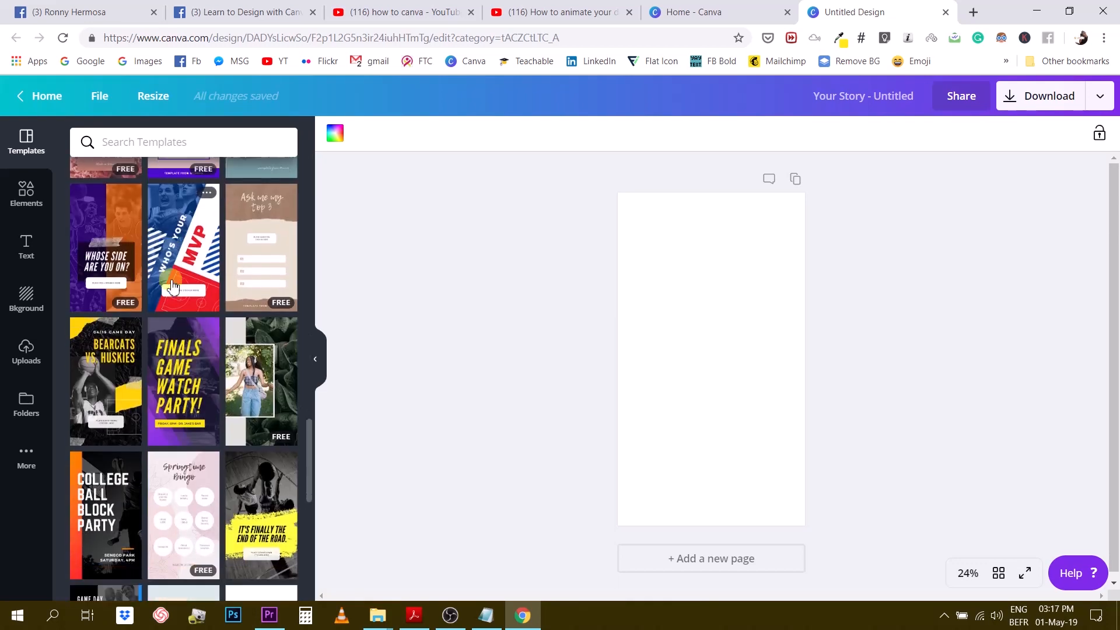
{"action": "scroll", "scroll_direction": "down", "scroll_amount": 3}
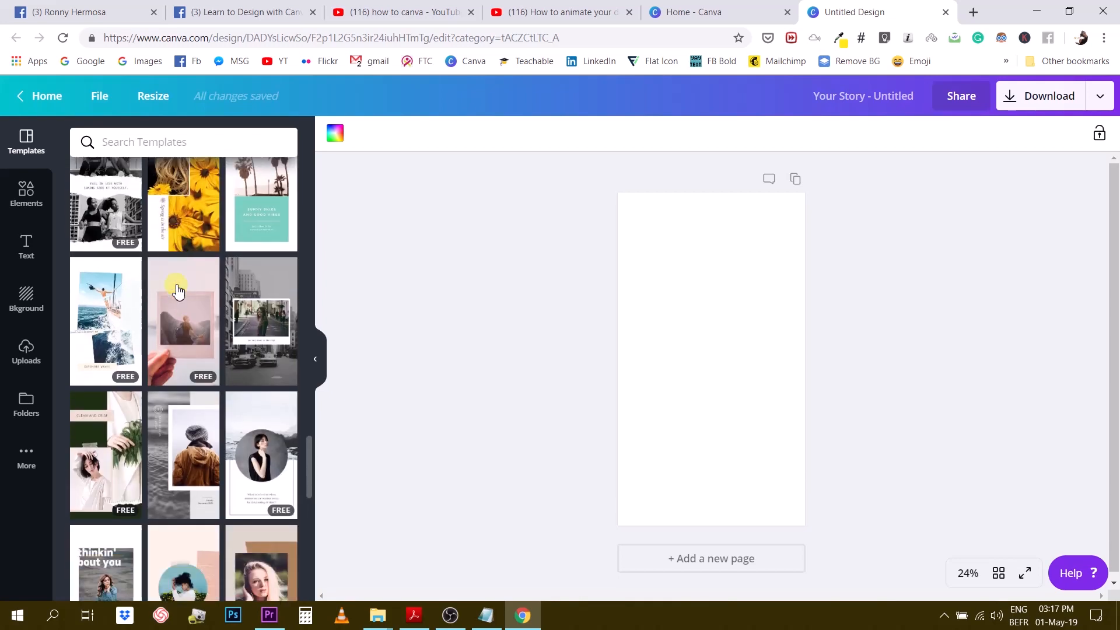
{"action": "scroll", "scroll_direction": "down", "scroll_amount": 3}
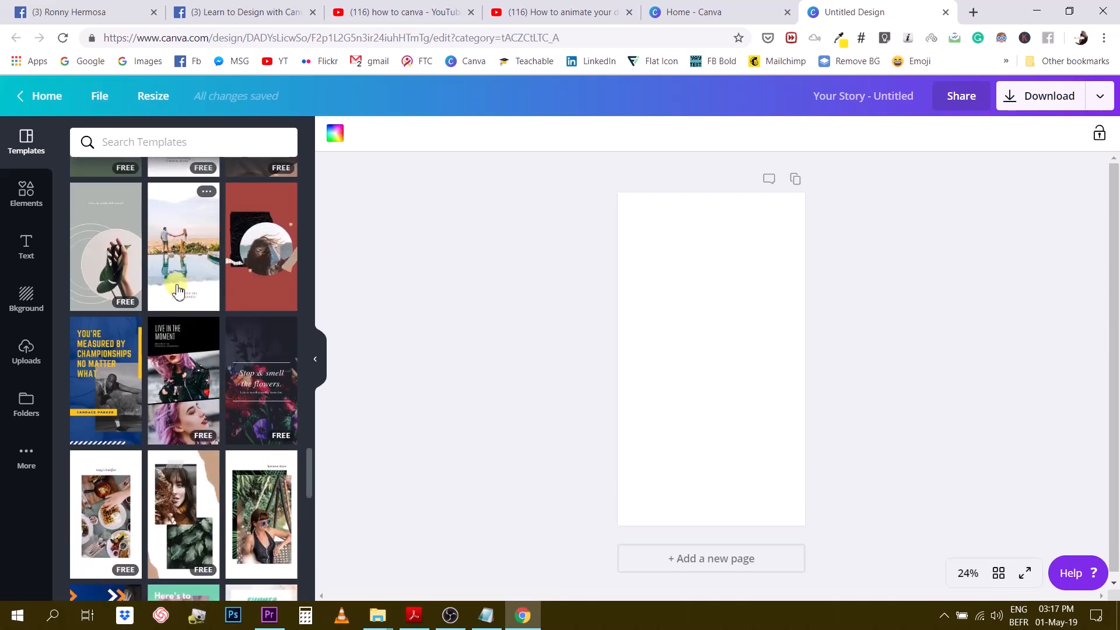
{"action": "scroll", "scroll_direction": "down", "scroll_amount": 3}
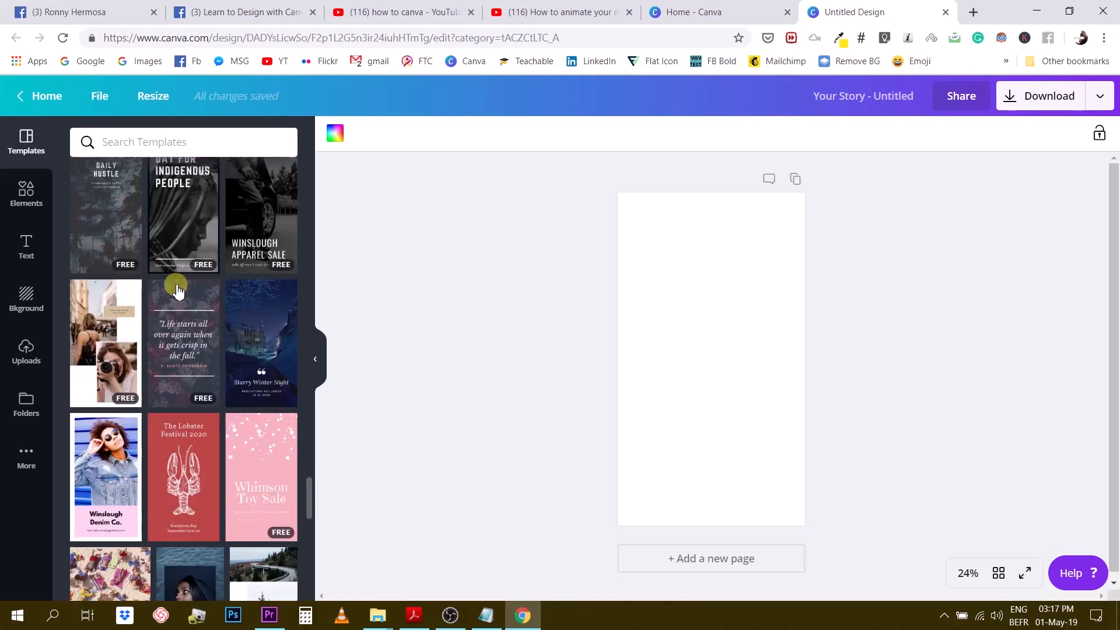
{"action": "scroll", "scroll_direction": "down", "scroll_amount": 3}
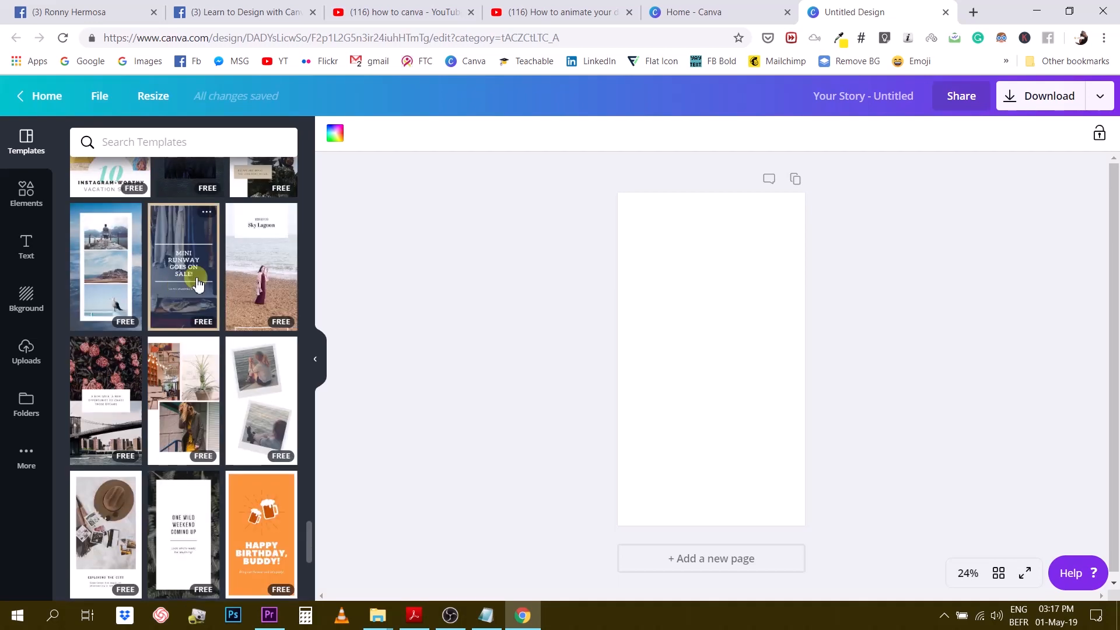
{"action": "scroll", "scroll_direction": "down", "scroll_amount": 3}
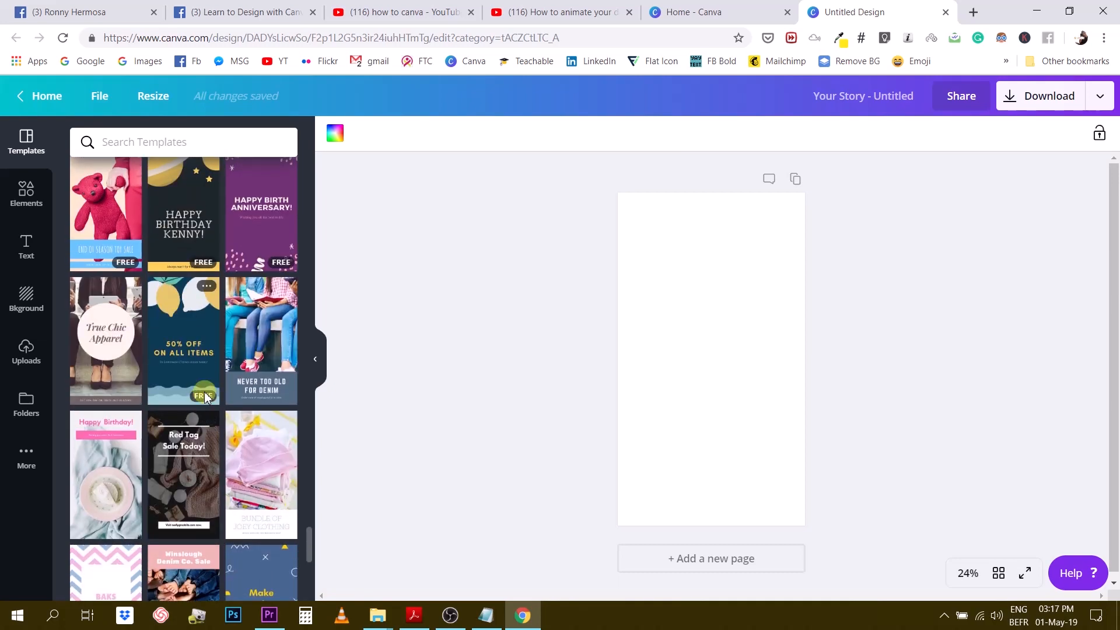
{"action": "mouse_move", "coordinate": [233, 365]}
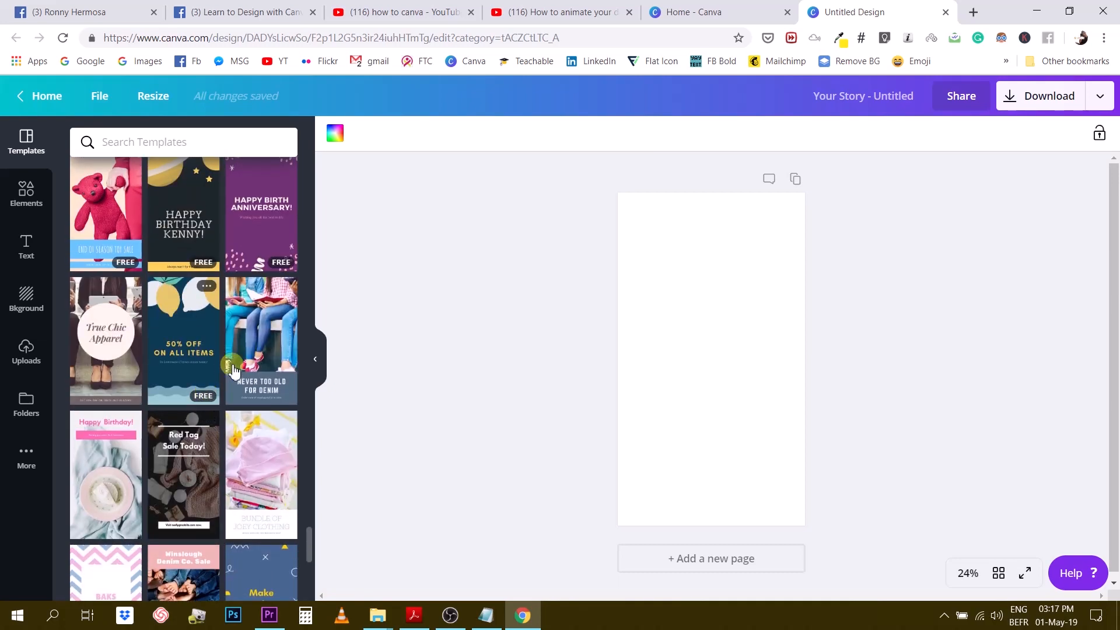
Apply the 'Never too old for denim' template to the blank story page
{"action": "left_click", "coordinate": [261, 341]}
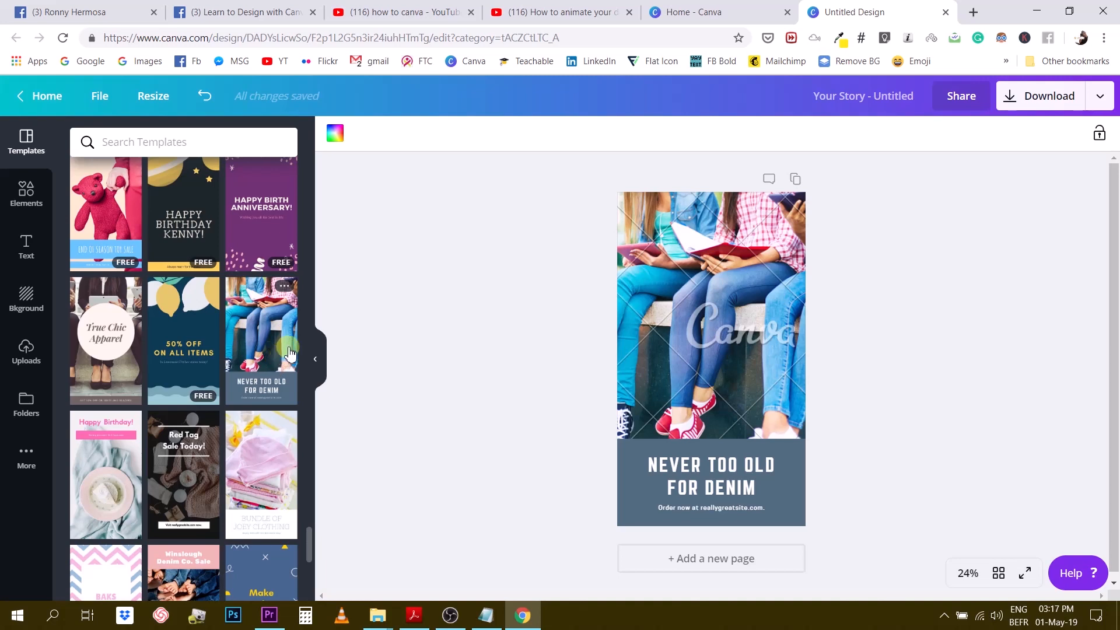
{"action": "mouse_move", "coordinate": [754, 295]}
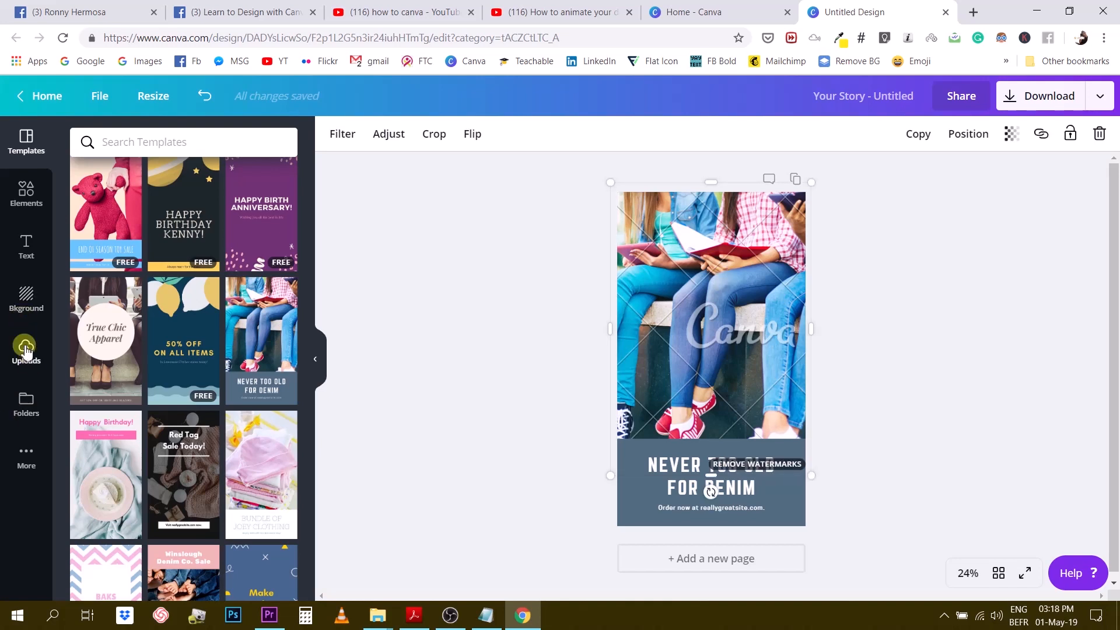
Show the uploaded images, then delete the denim template content to leave a blank page
{"action": "left_click", "coordinate": [26, 350]}
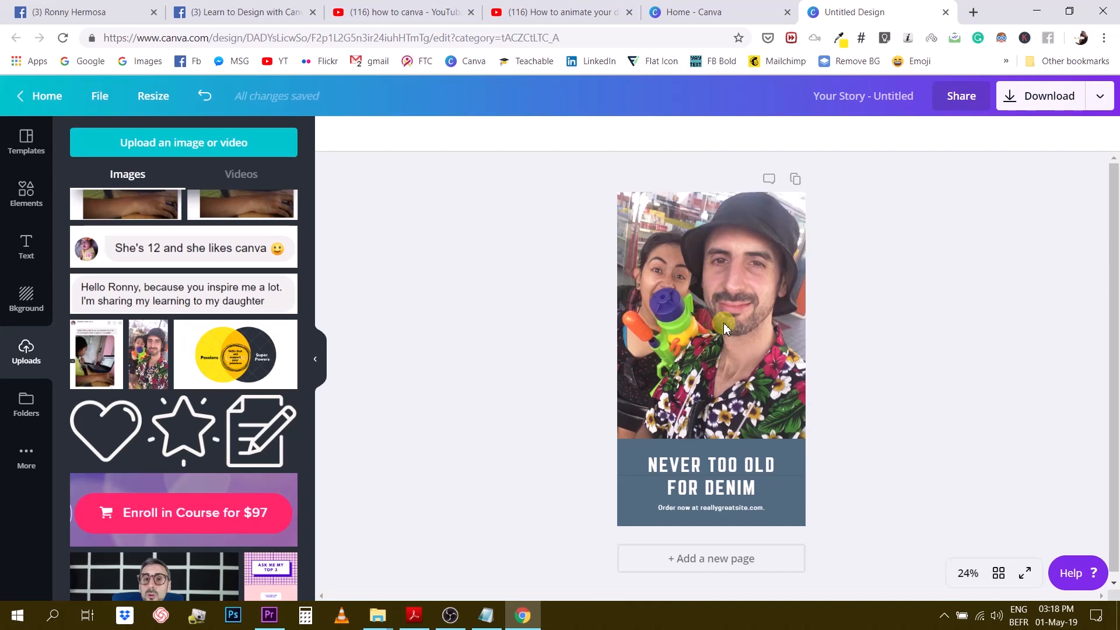
{"action": "key", "text": "Delete"}
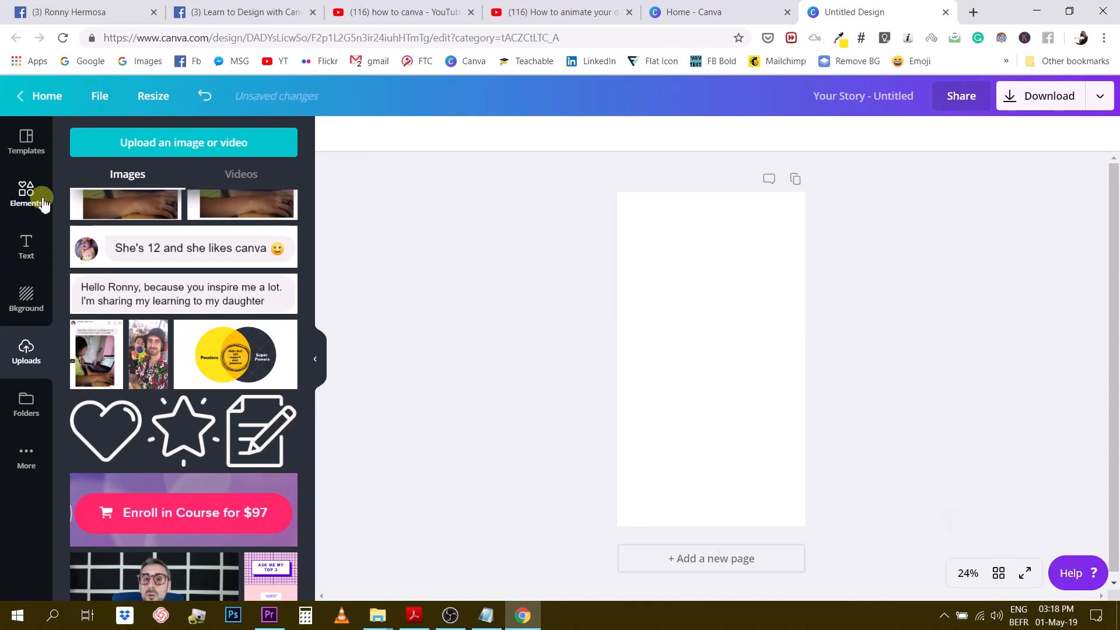
Return to the Templates panel and apply the 'College Ball Block Party' template
{"action": "left_click", "coordinate": [26, 141]}
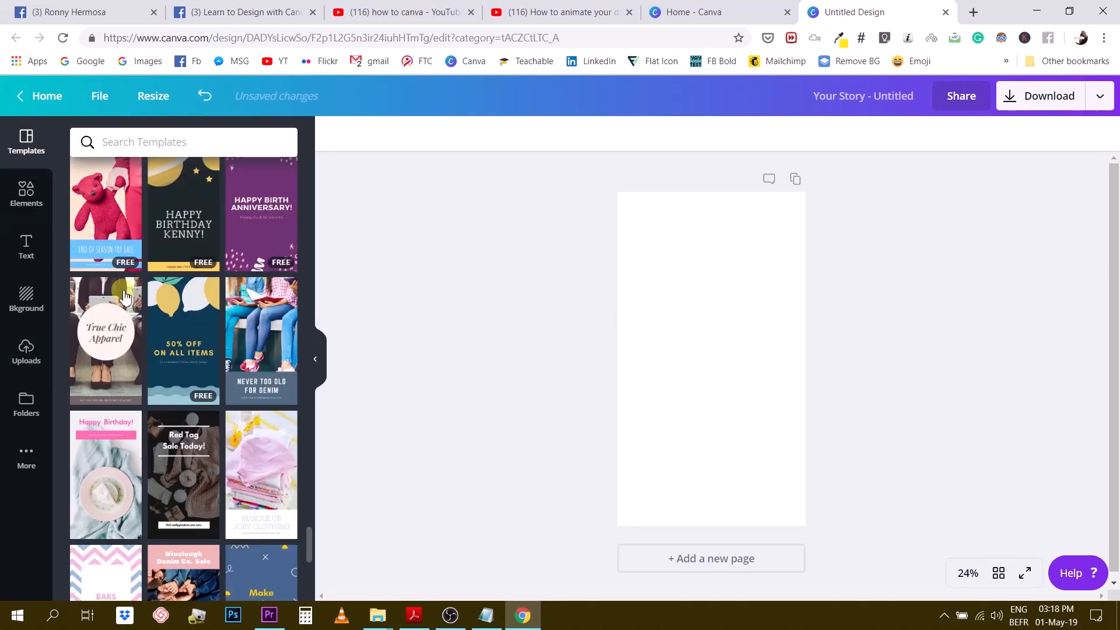
{"action": "scroll", "scroll_direction": "down", "scroll_amount": 3}
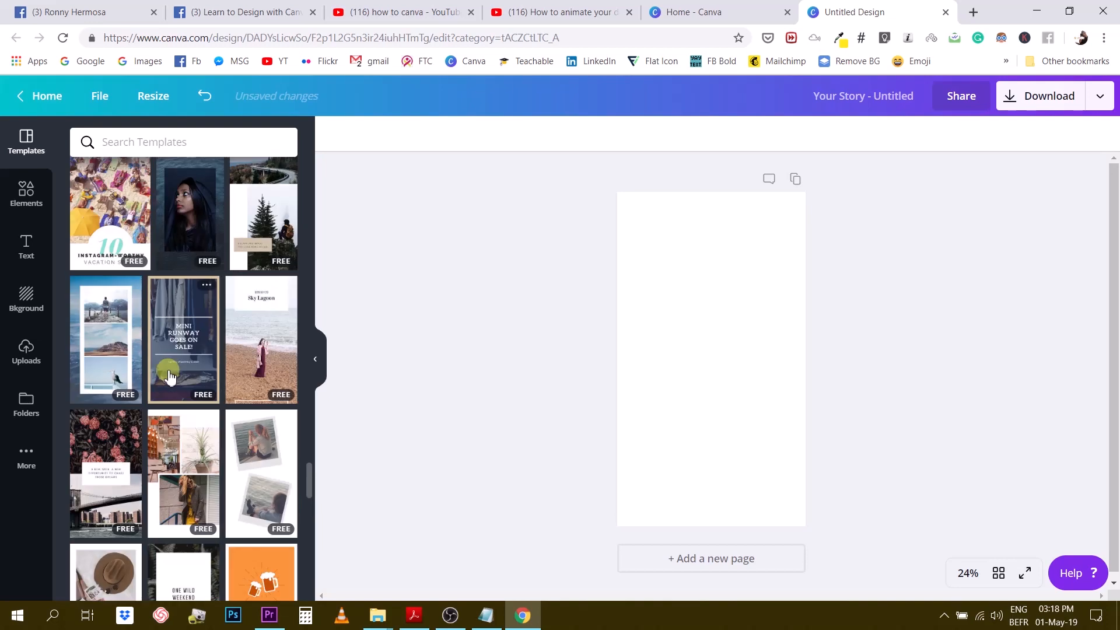
{"action": "scroll", "scroll_direction": "down", "scroll_amount": 3}
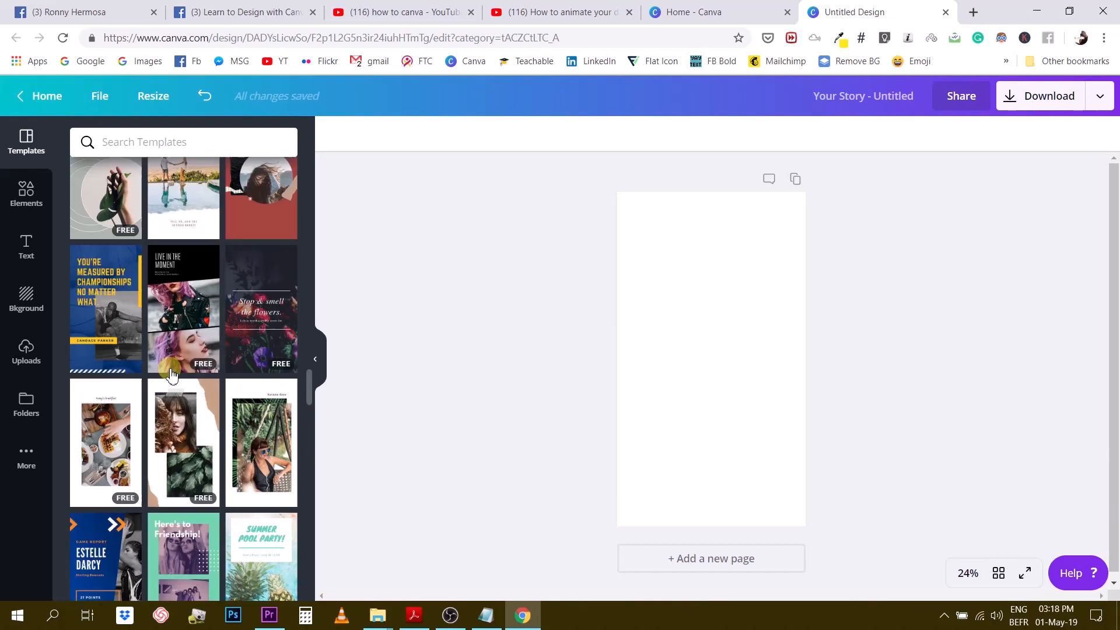
{"action": "scroll", "scroll_direction": "down", "scroll_amount": 3}
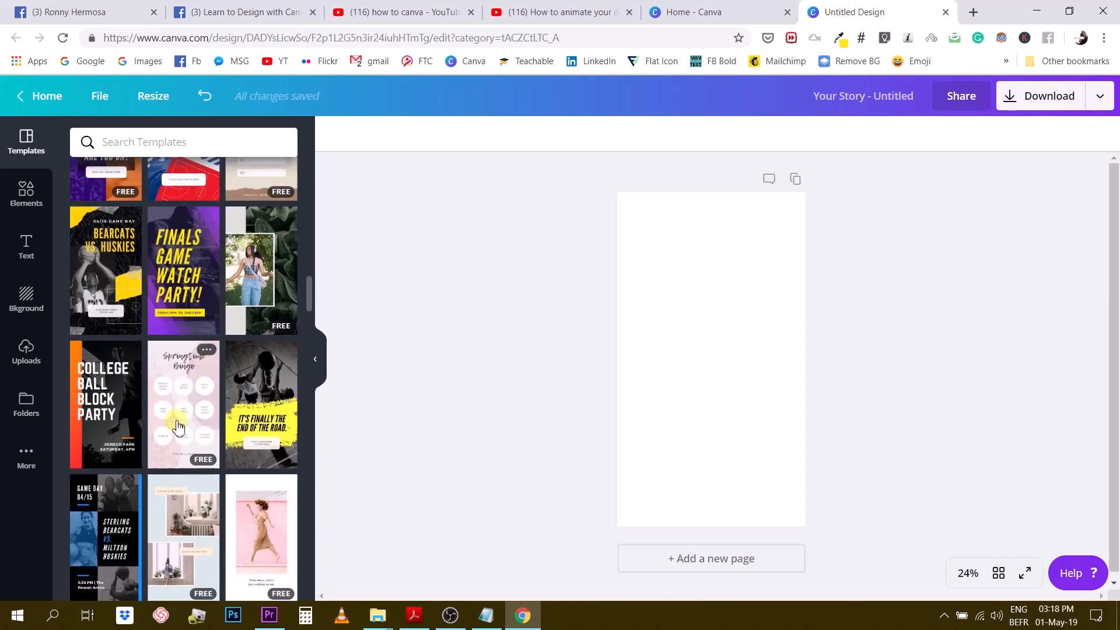
{"action": "left_click", "coordinate": [104, 404]}
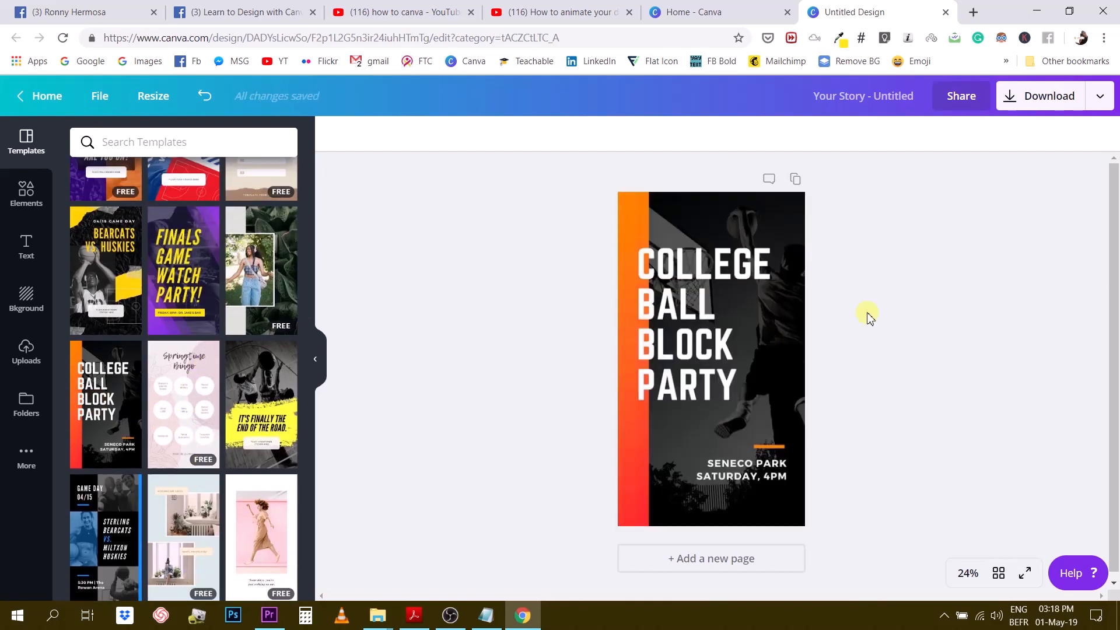
Rewrite the headline as NEW COURSE ABOUT BRANDING with BRANDING fitting on one line
{"action": "left_click", "coordinate": [703, 322]}
{"action": "type", "text": "NEW COURSE ABOUT"}
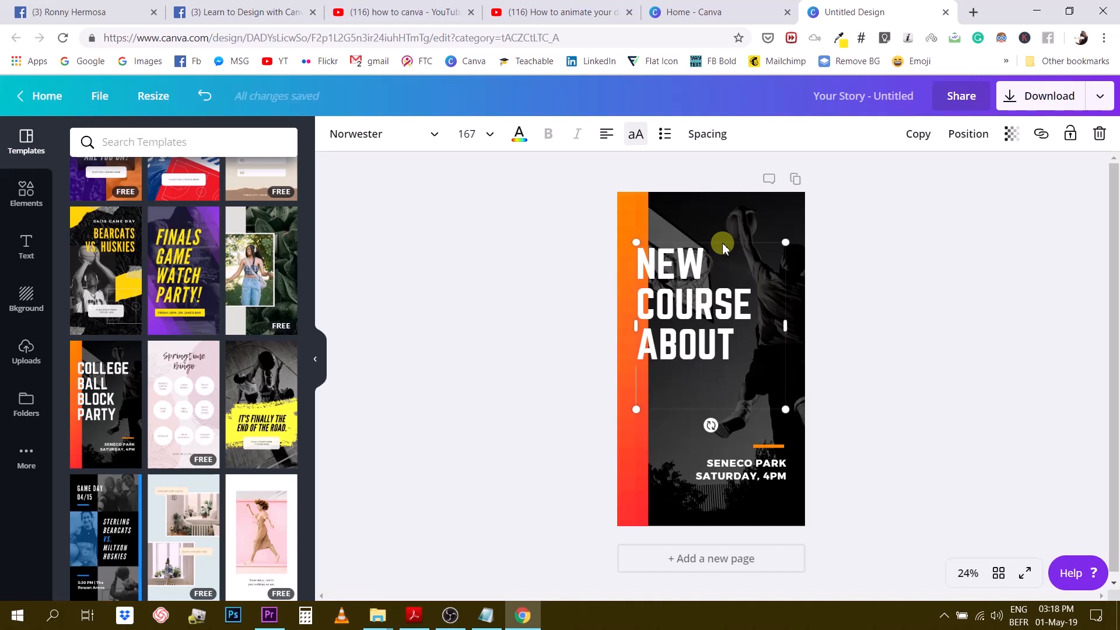
{"action": "type", "text": "BRANDING"}
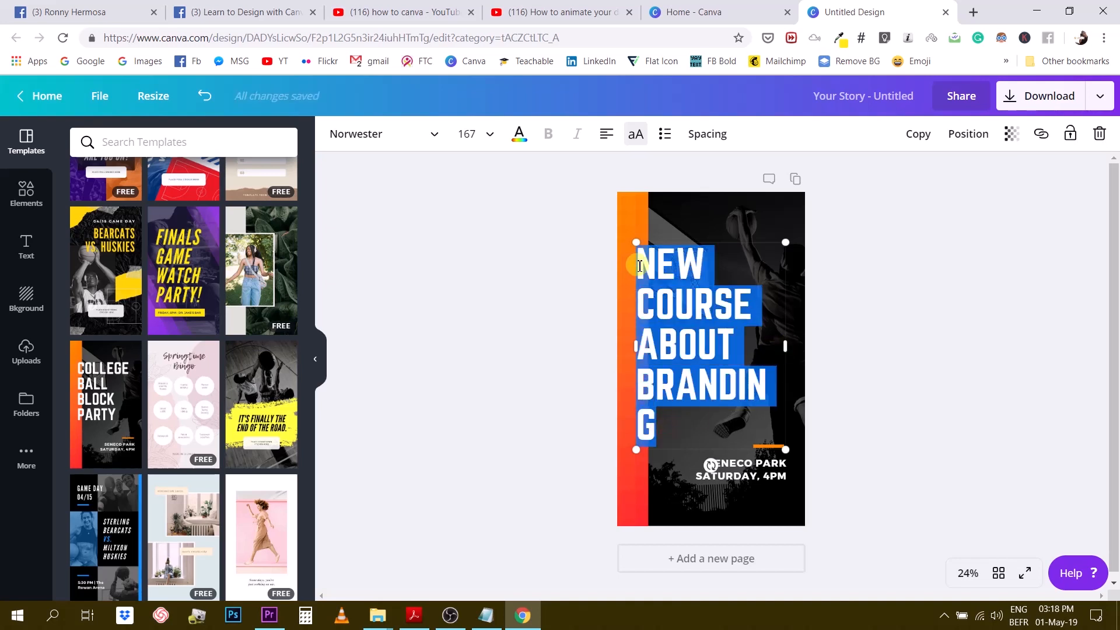
{"action": "left_click", "coordinate": [490, 133]}
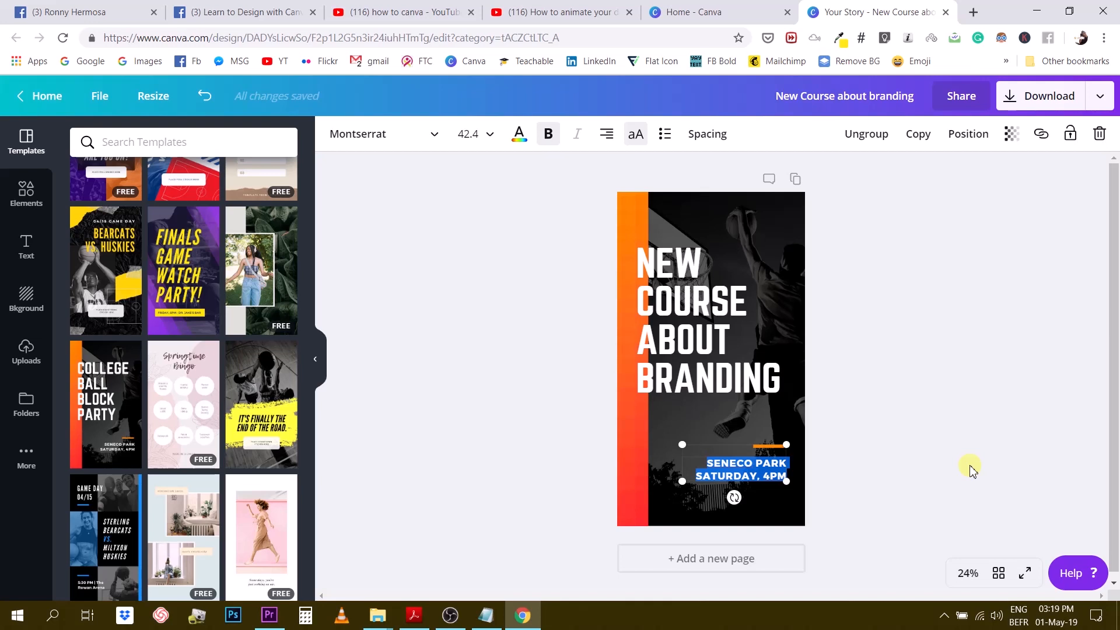
Rewrite the lower caption to read REALESING ON JUNE 30TH
{"action": "type", "text": "REALESING ON"}
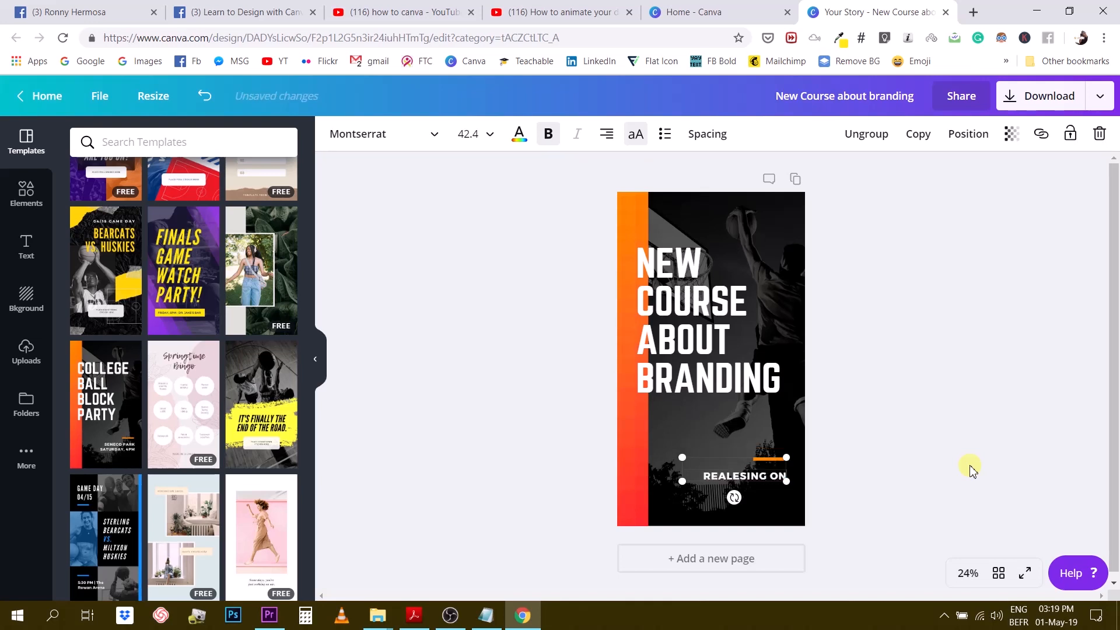
{"action": "type", "text": "MAY"}
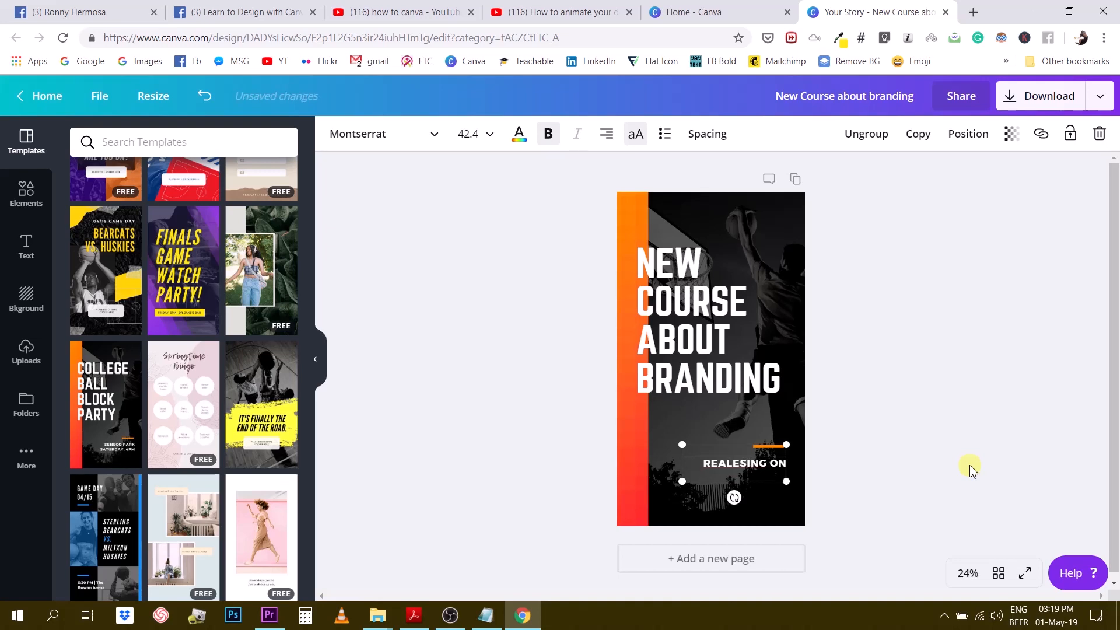
{"action": "type", "text": "JUNE 30T"}
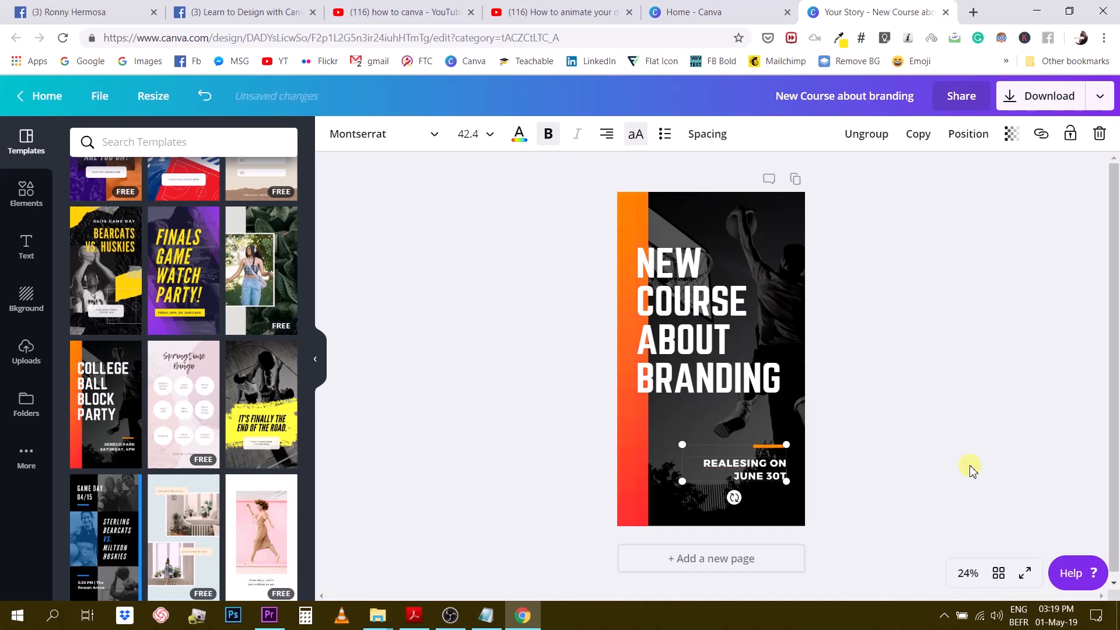
{"action": "type", "text": "H."}
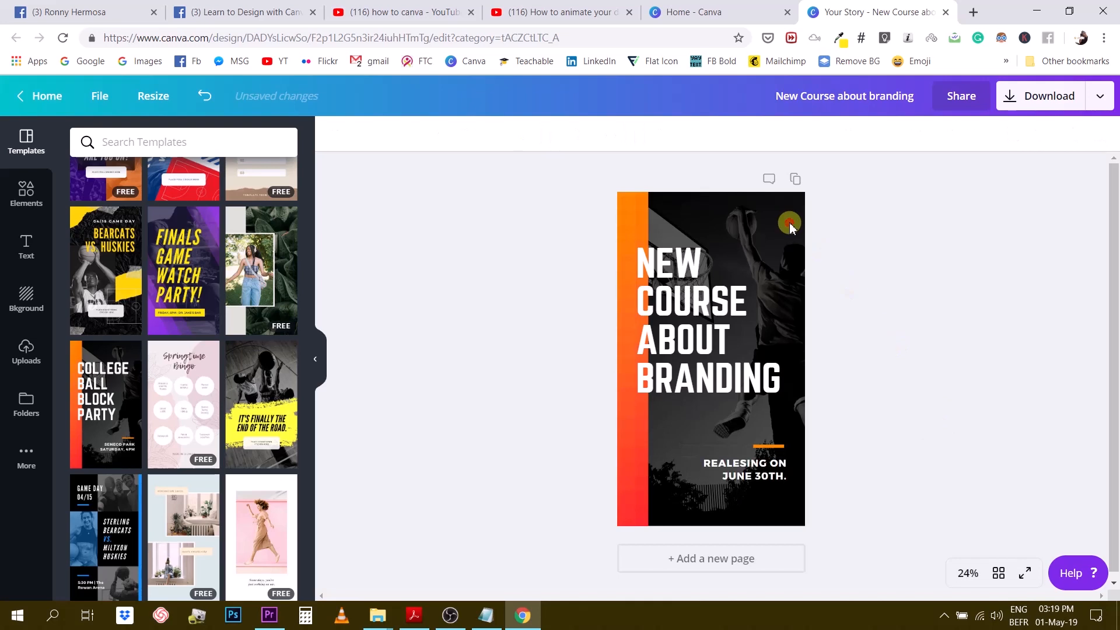
Swap the background for your own uploaded photo, dragged so the face sits below the headline
{"action": "left_click", "coordinate": [788, 221]}
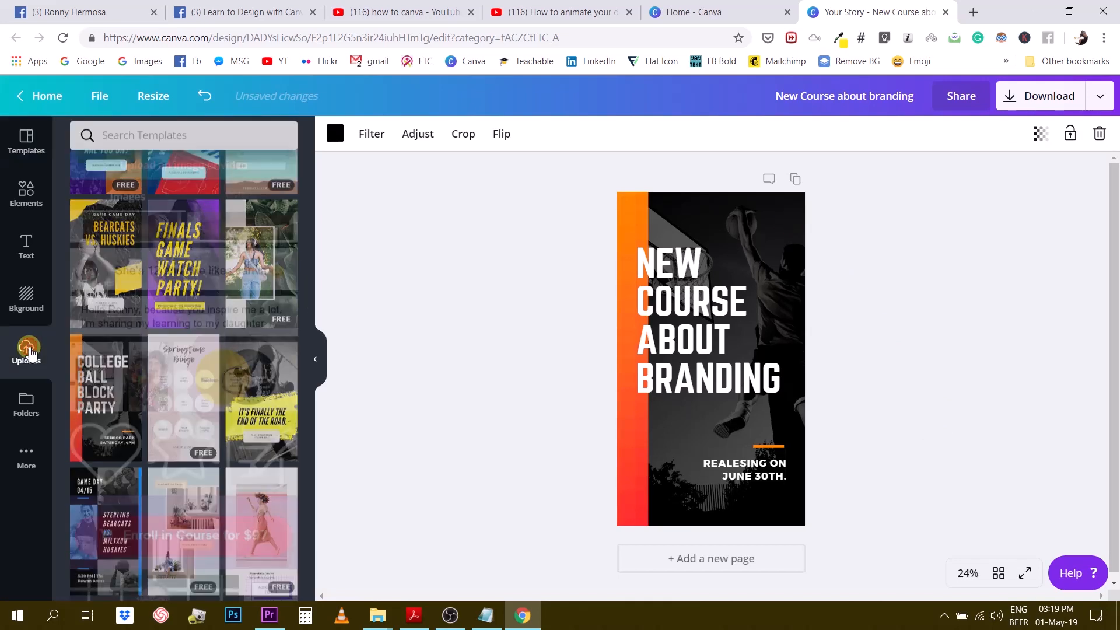
{"action": "left_click", "coordinate": [25, 350]}
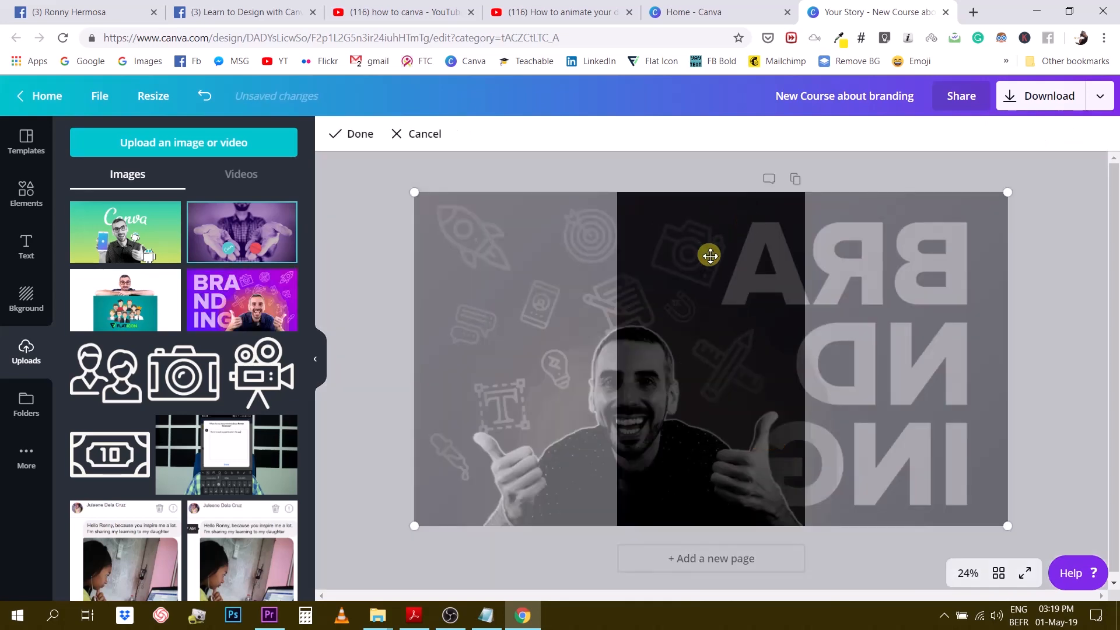
{"action": "left_click_drag", "start_coordinate": [710, 256], "coordinate": [791, 273]}
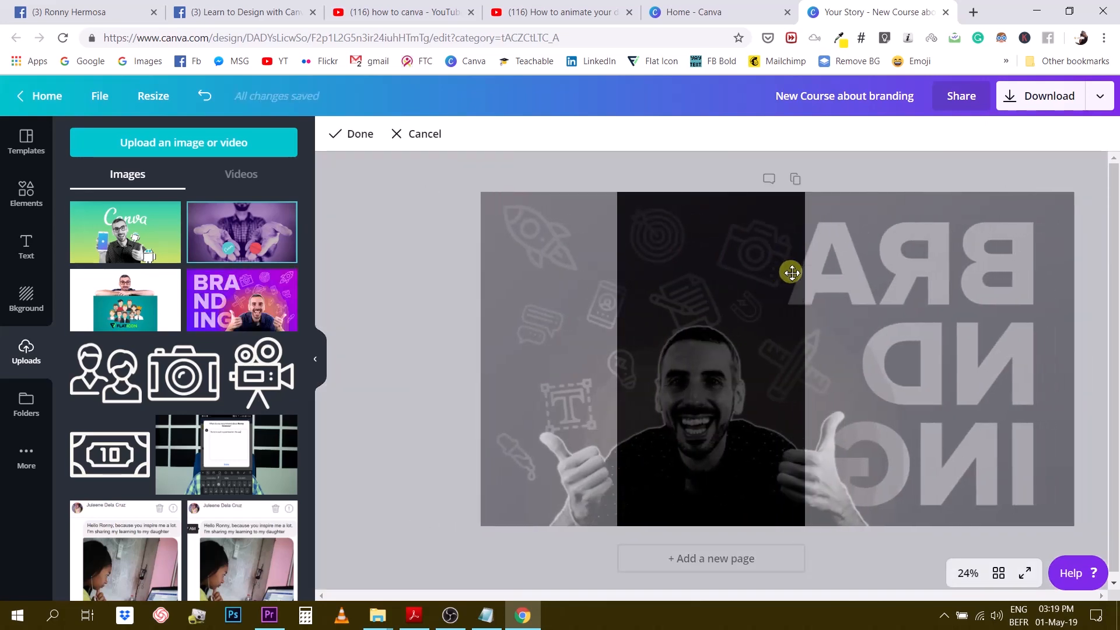
{"action": "left_click_drag", "start_coordinate": [791, 272], "coordinate": [835, 287]}
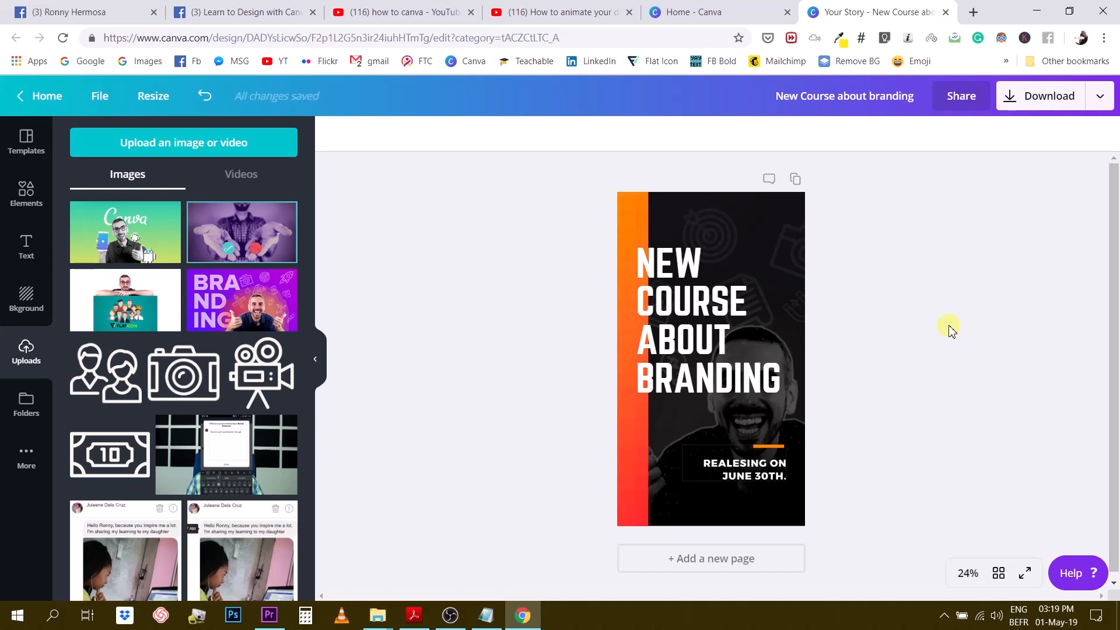
{"action": "mouse_move", "coordinate": [991, 310]}
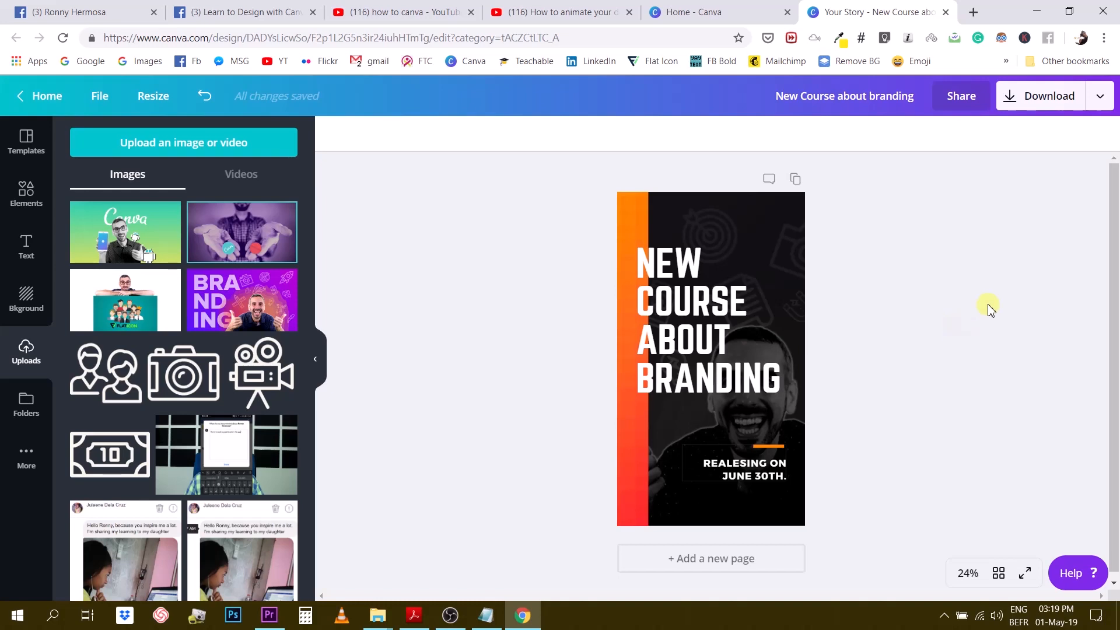
From the publish menu beside Download, choose Animation to show the animation settings
{"action": "left_click", "coordinate": [1097, 95]}
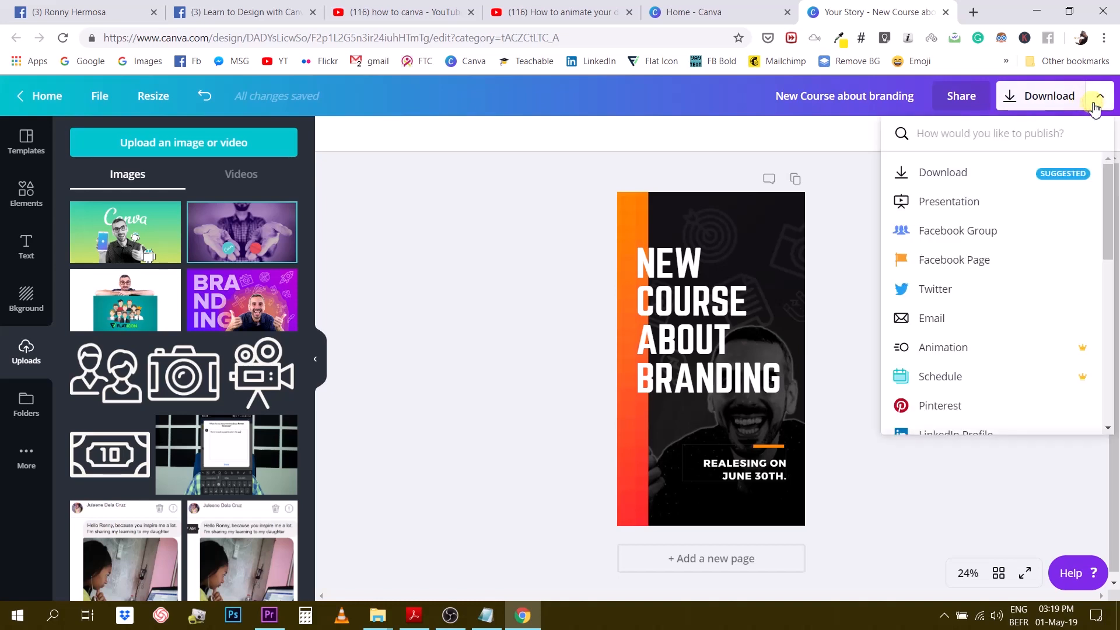
{"action": "left_click", "coordinate": [1098, 95]}
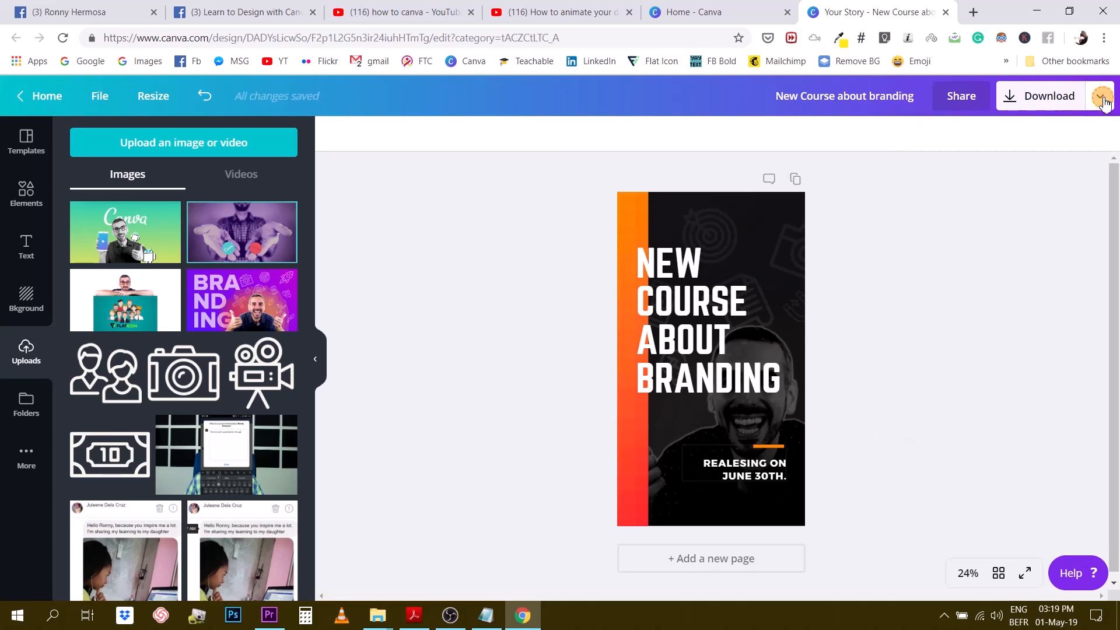
{"action": "left_click", "coordinate": [1098, 96]}
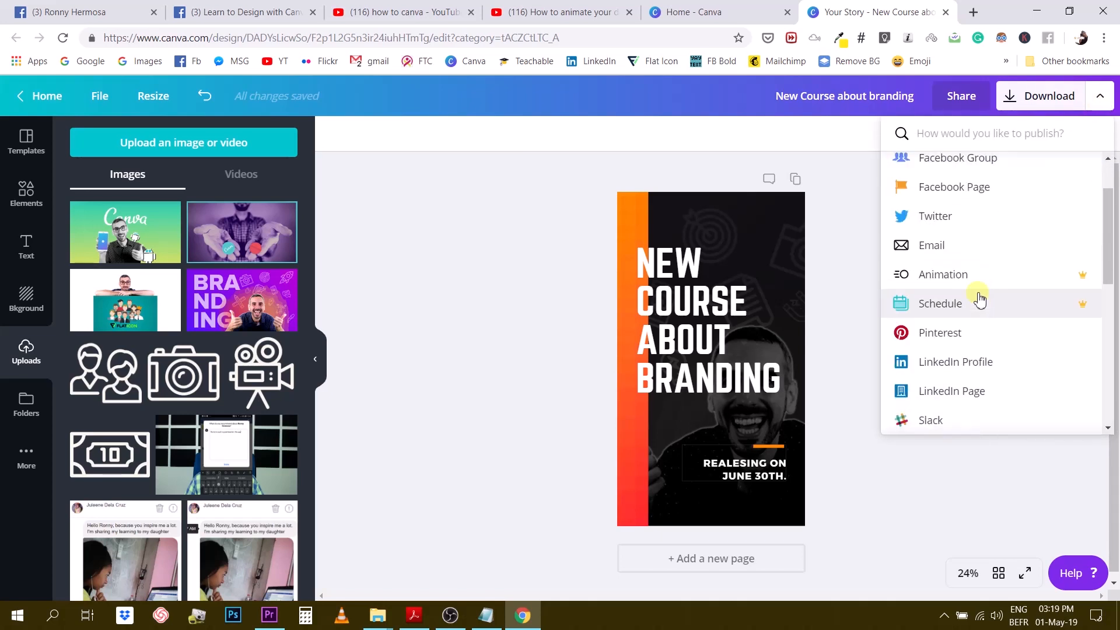
{"action": "left_click", "coordinate": [943, 272]}
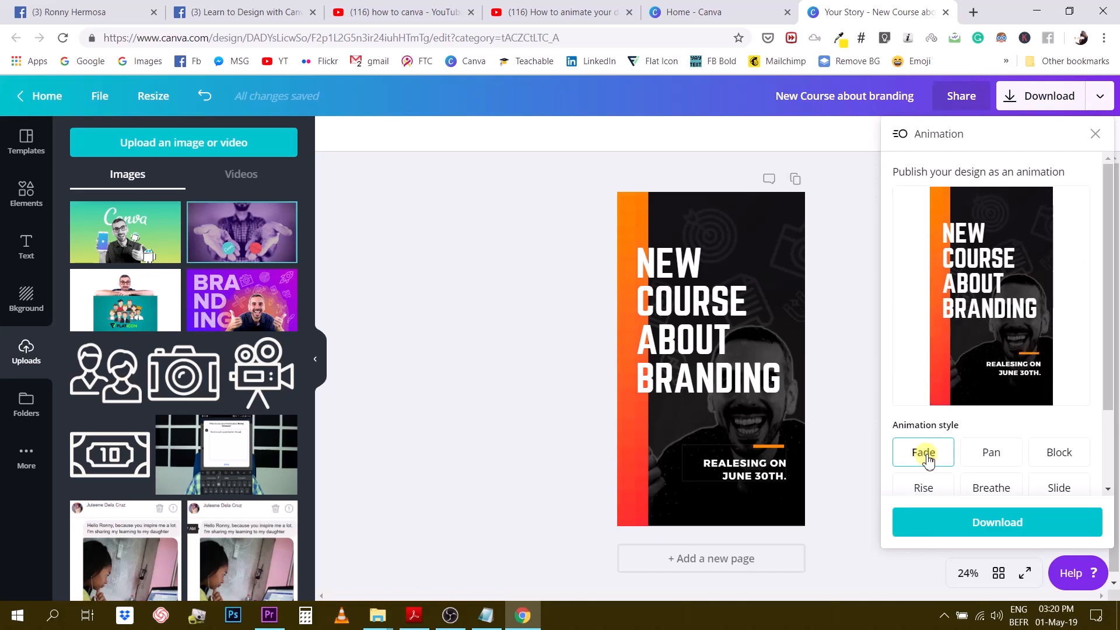
Preview the Pan, Block, Rise, Breathe, Slide and Simple animation styles
{"action": "scroll", "scroll_direction": "down", "scroll_amount": 3}
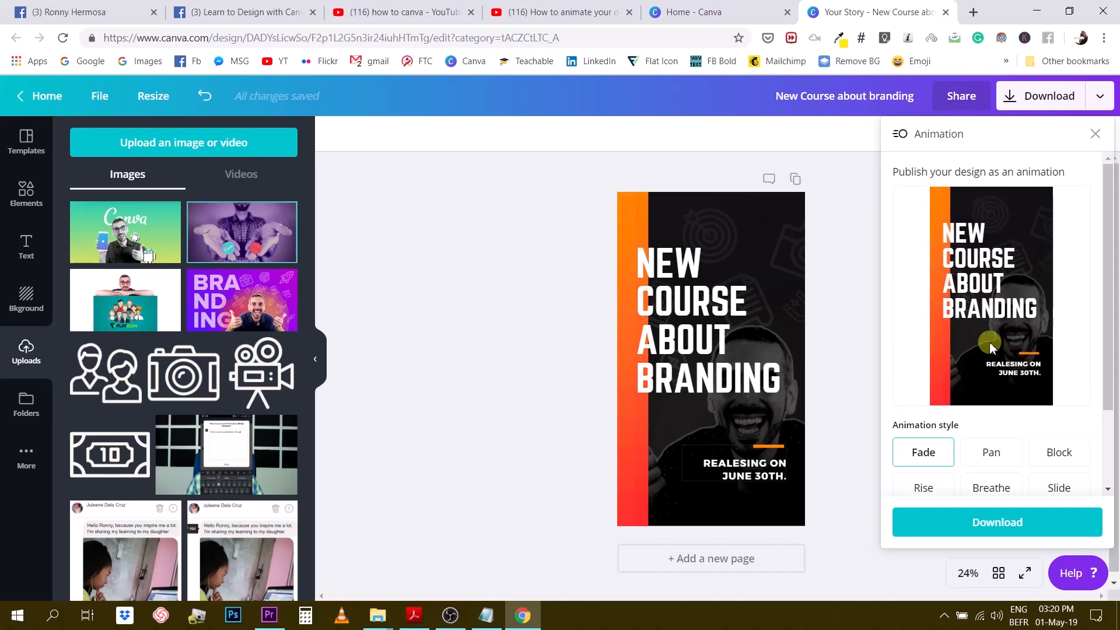
{"action": "left_click", "coordinate": [990, 452]}
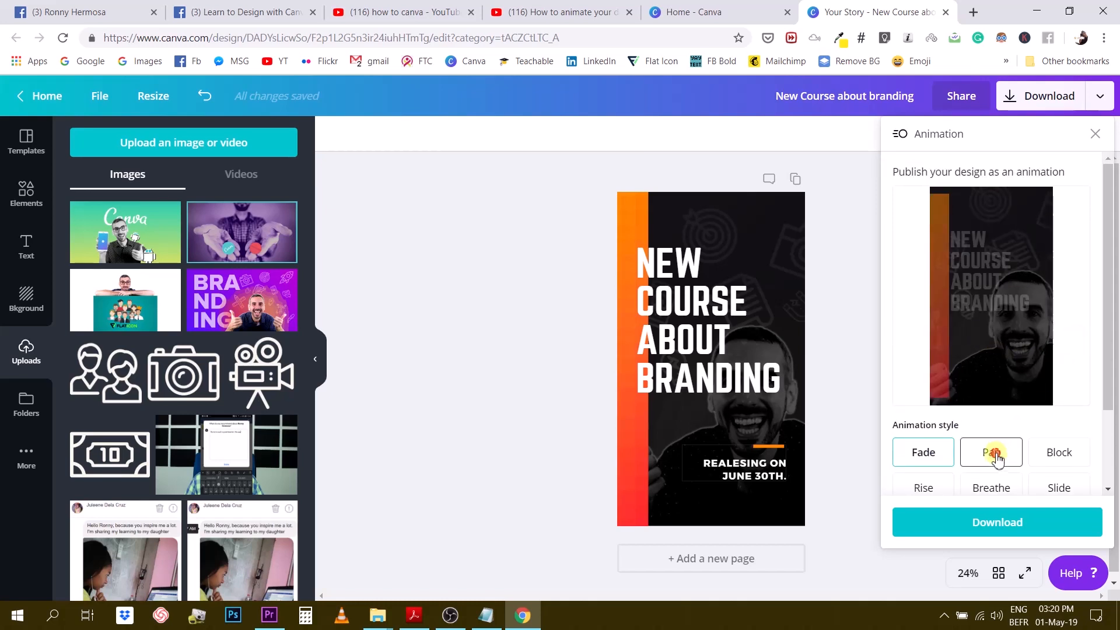
{"action": "left_click", "coordinate": [992, 452]}
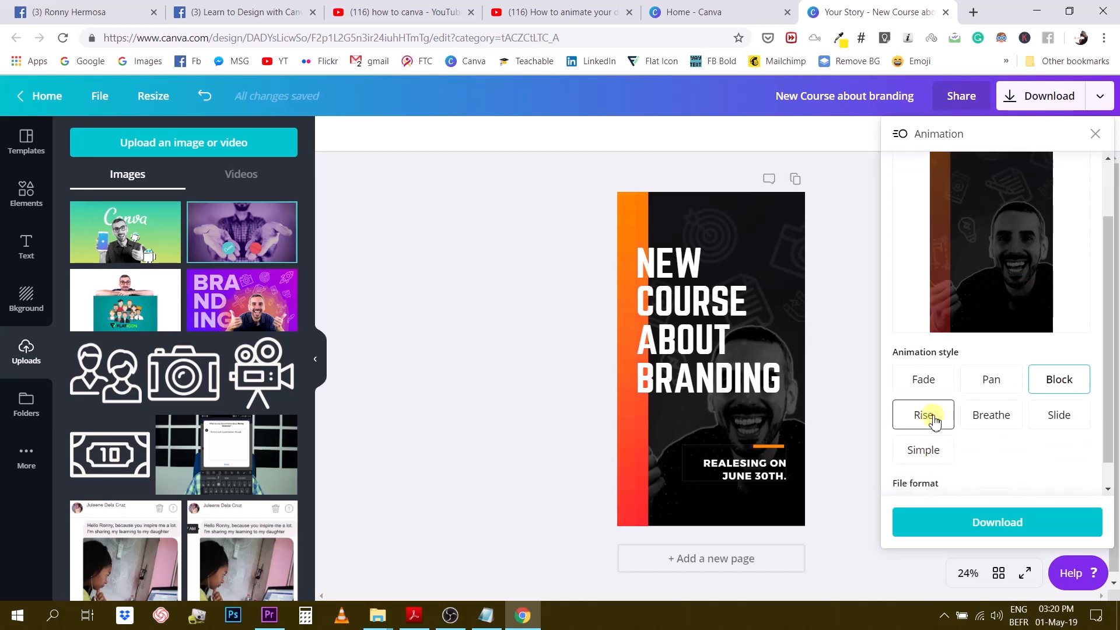
{"action": "left_click", "coordinate": [922, 416]}
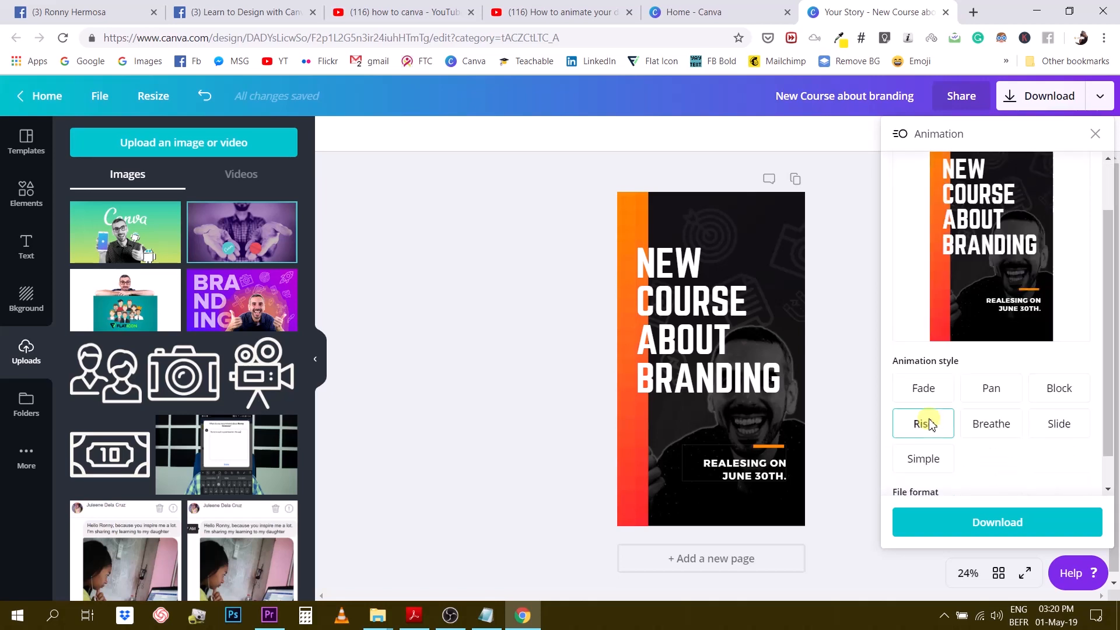
{"action": "left_click", "coordinate": [990, 488]}
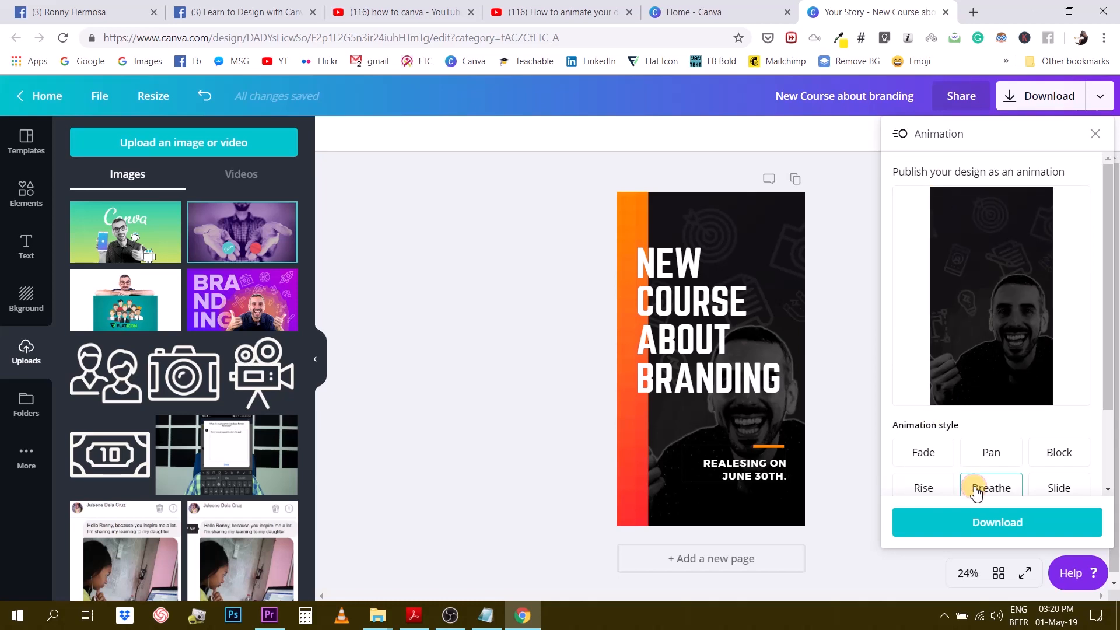
{"action": "left_click", "coordinate": [1058, 487]}
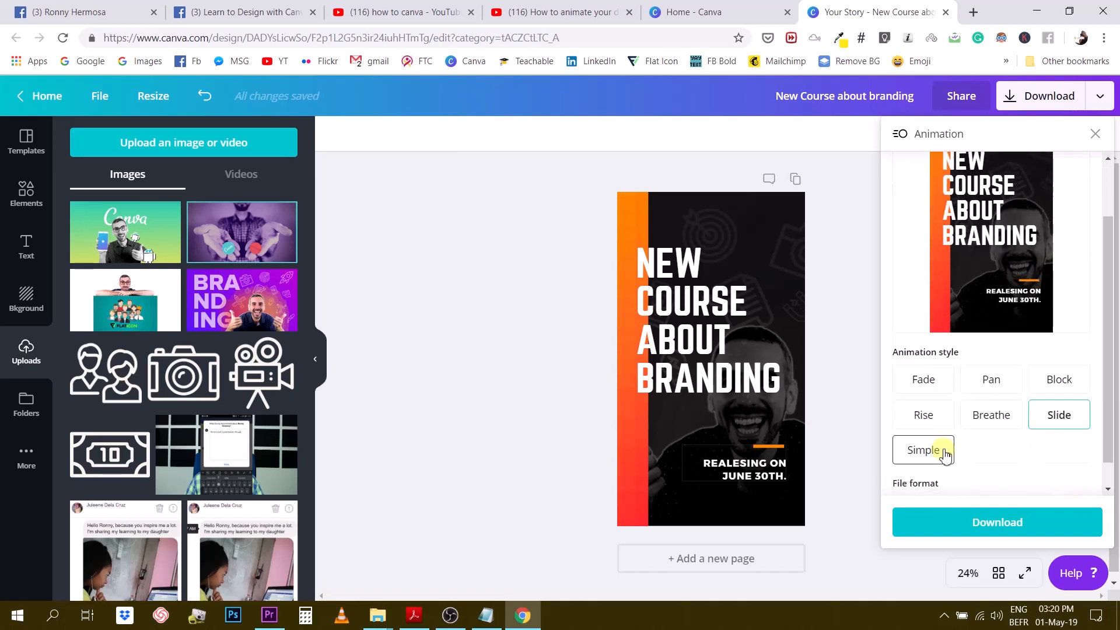
{"action": "left_click", "coordinate": [924, 450]}
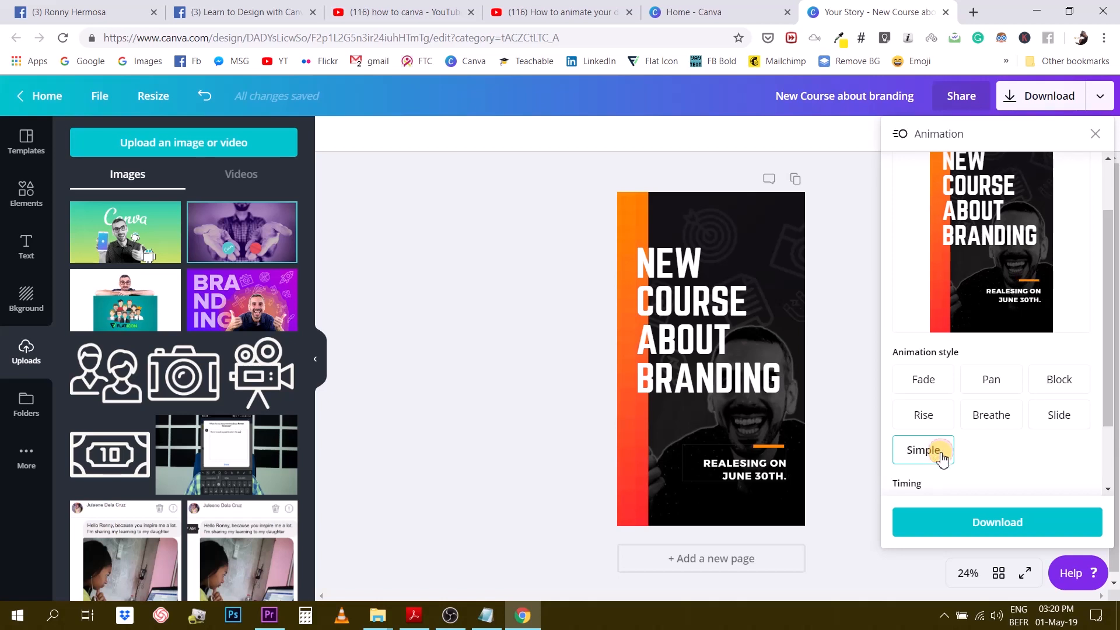
Try the slow and fast animation timings, settling on the Block style
{"action": "scroll", "scroll_direction": "down", "scroll_amount": 3}
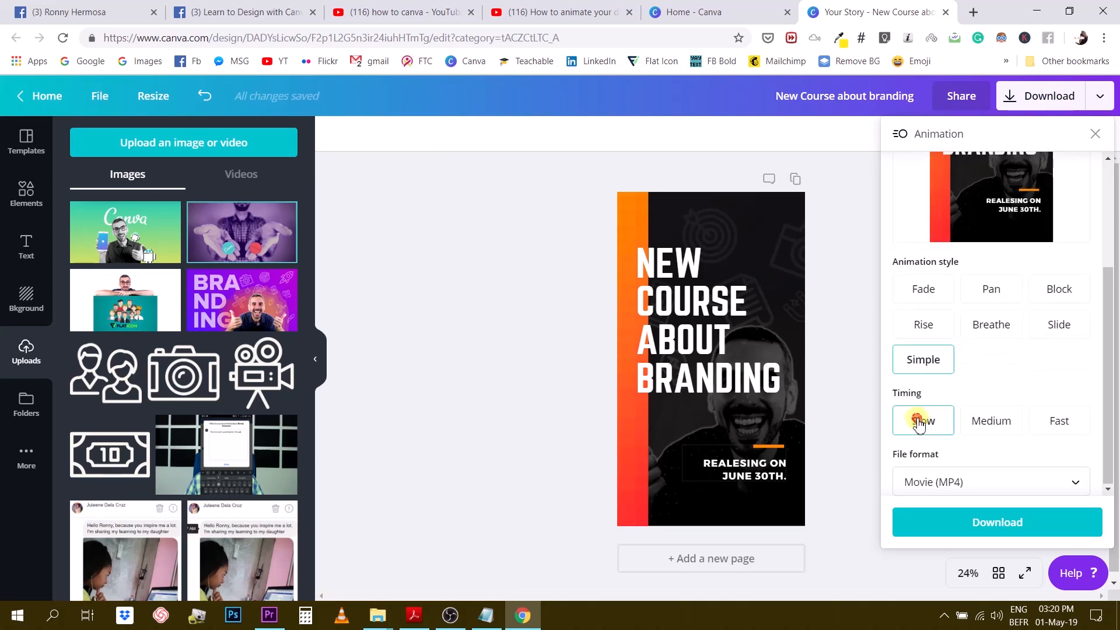
{"action": "left_click", "coordinate": [921, 420]}
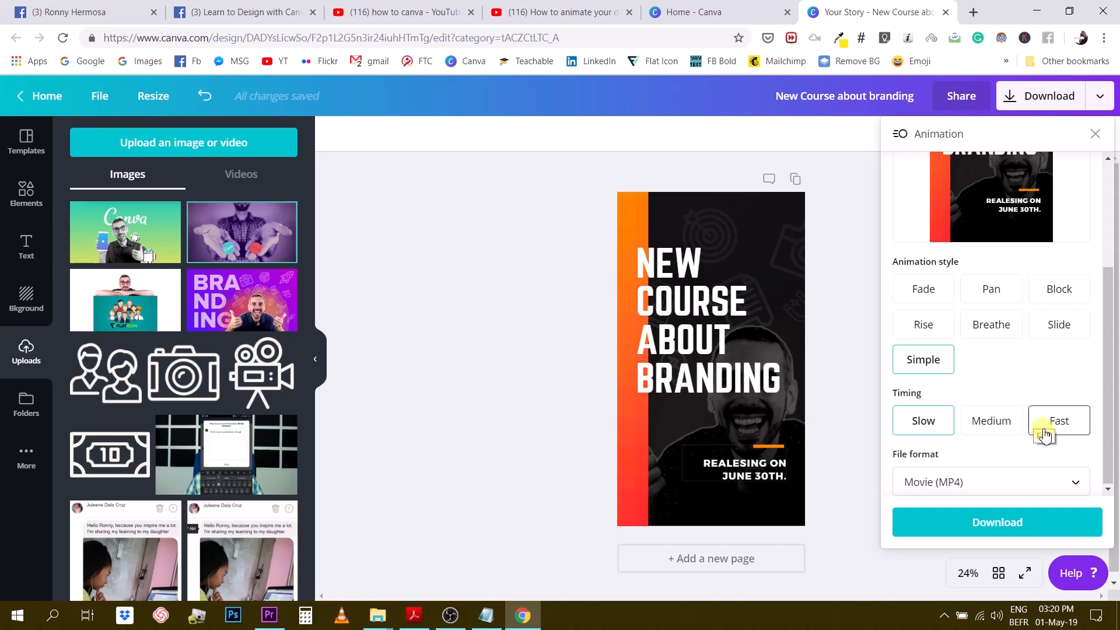
{"action": "left_click", "coordinate": [990, 420]}
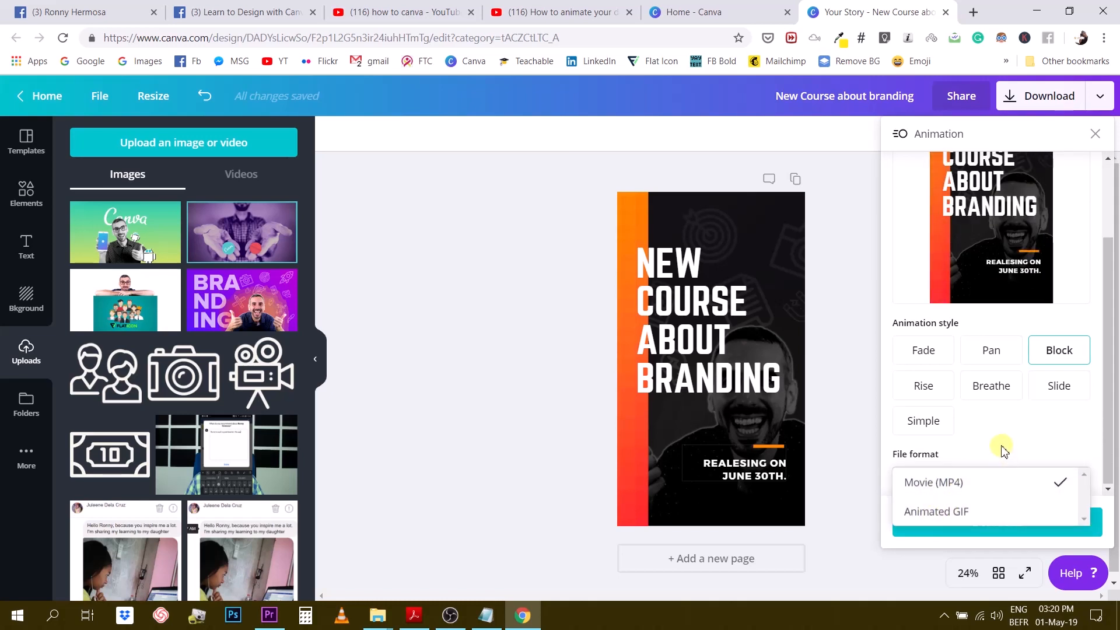
Keep Movie (MP4) as the file format and download the Block-animated story
{"action": "left_click", "coordinate": [933, 482]}
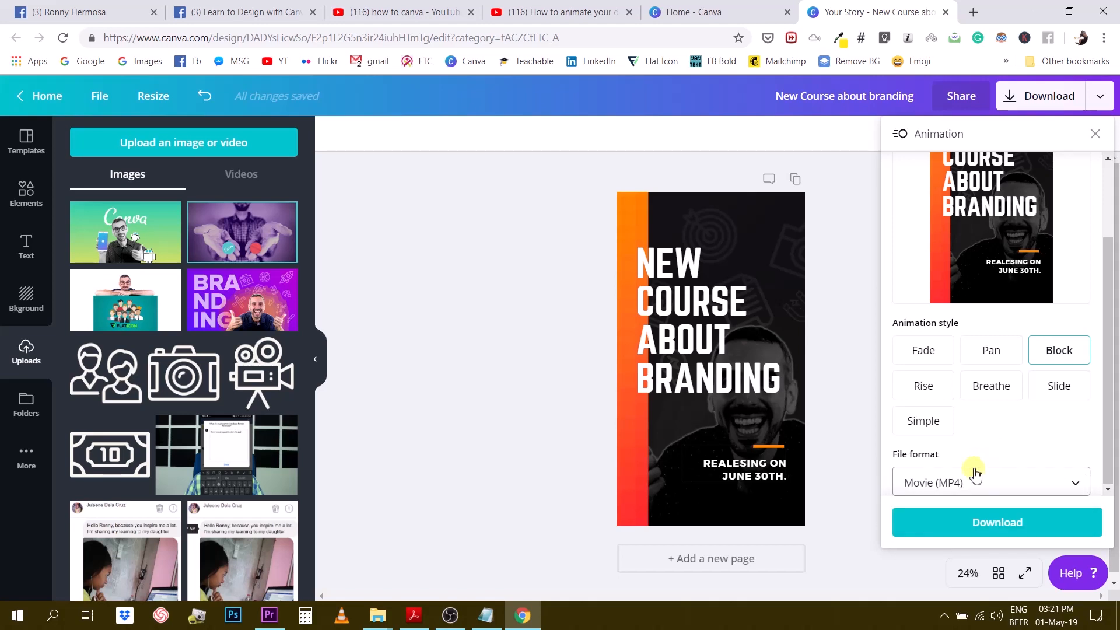
{"action": "mouse_move", "coordinate": [955, 495]}
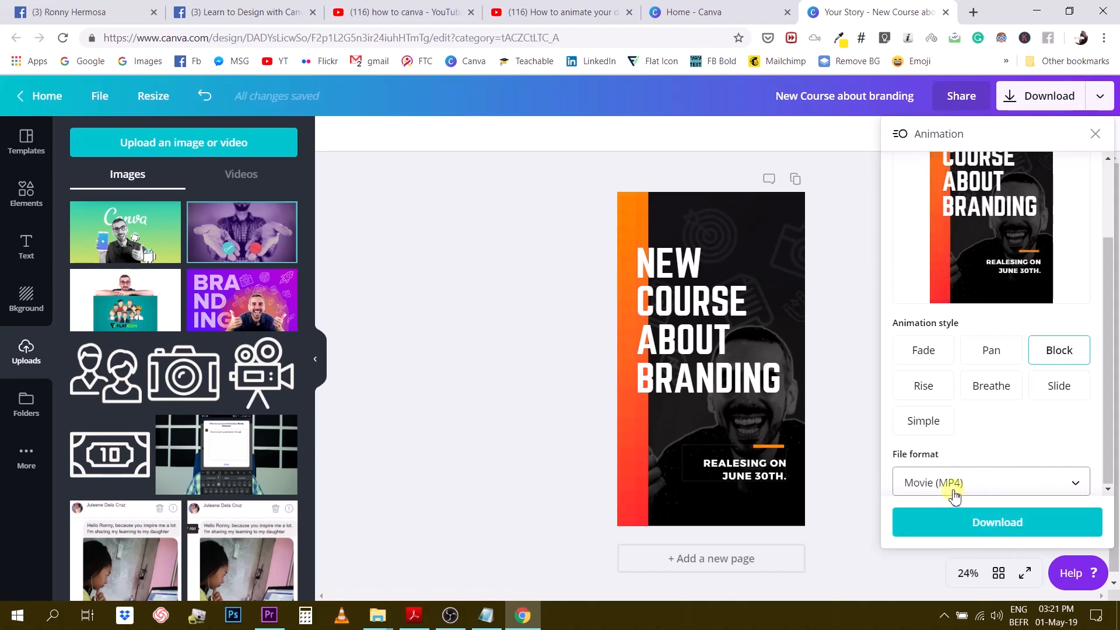
{"action": "left_click", "coordinate": [994, 522]}
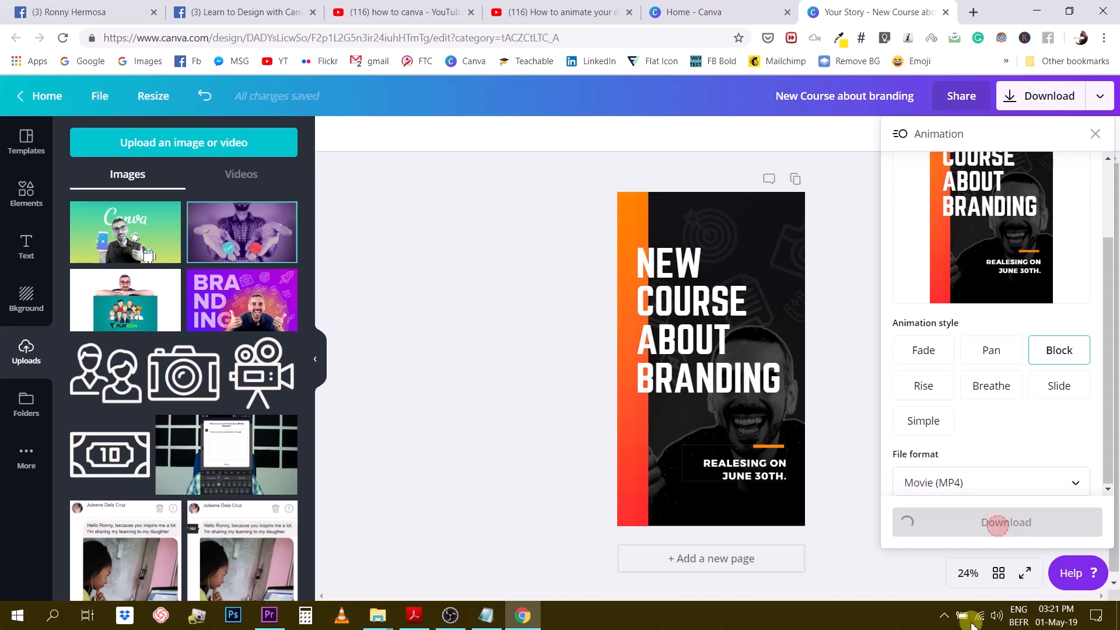
{"action": "left_click", "coordinate": [1005, 522]}
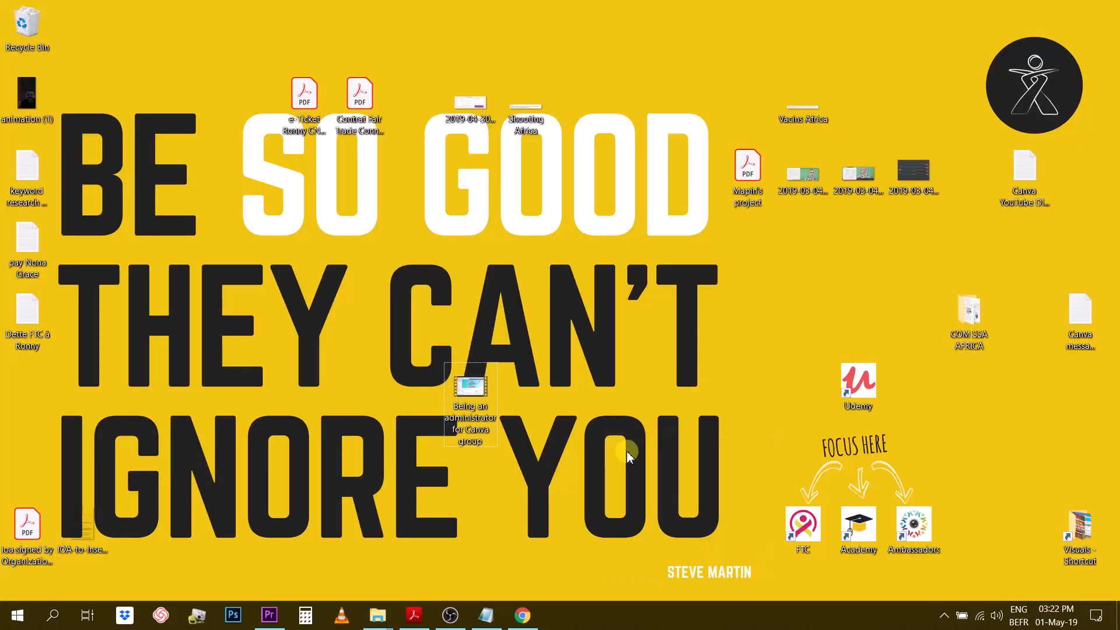
Move the downloaded 'animation (1)' file to mid-desktop and launch it
{"action": "left_click_drag", "start_coordinate": [27, 93], "coordinate": [639, 383]}
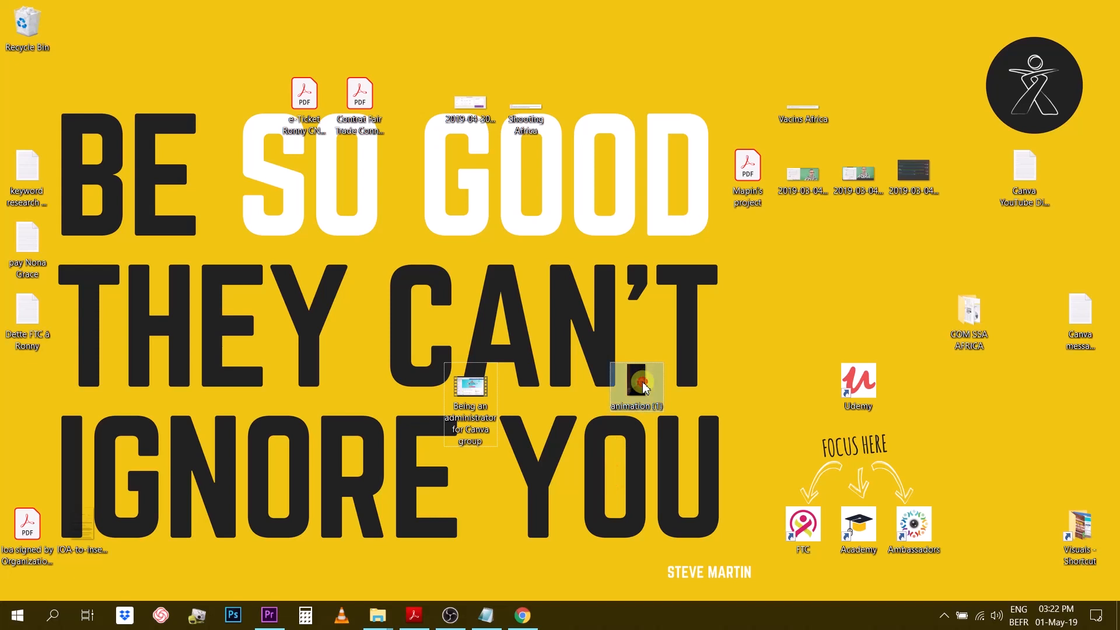
{"action": "double_click", "coordinate": [637, 383]}
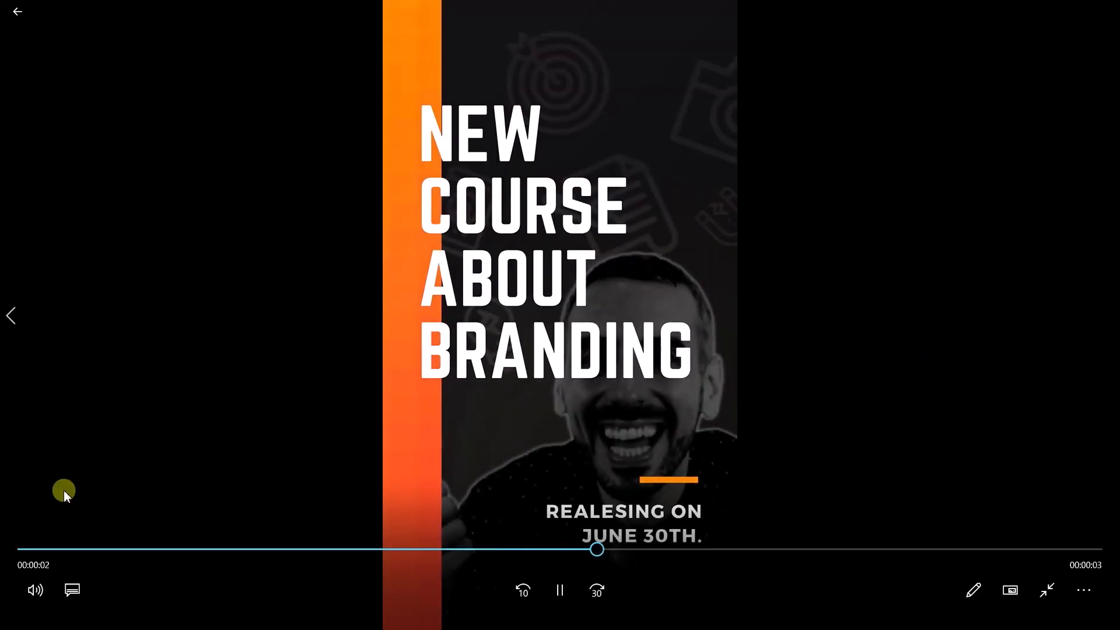
Rewind the seek bar to 0:00 twice to replay the story video
{"action": "left_click_drag", "start_coordinate": [596, 548], "coordinate": [171, 549]}
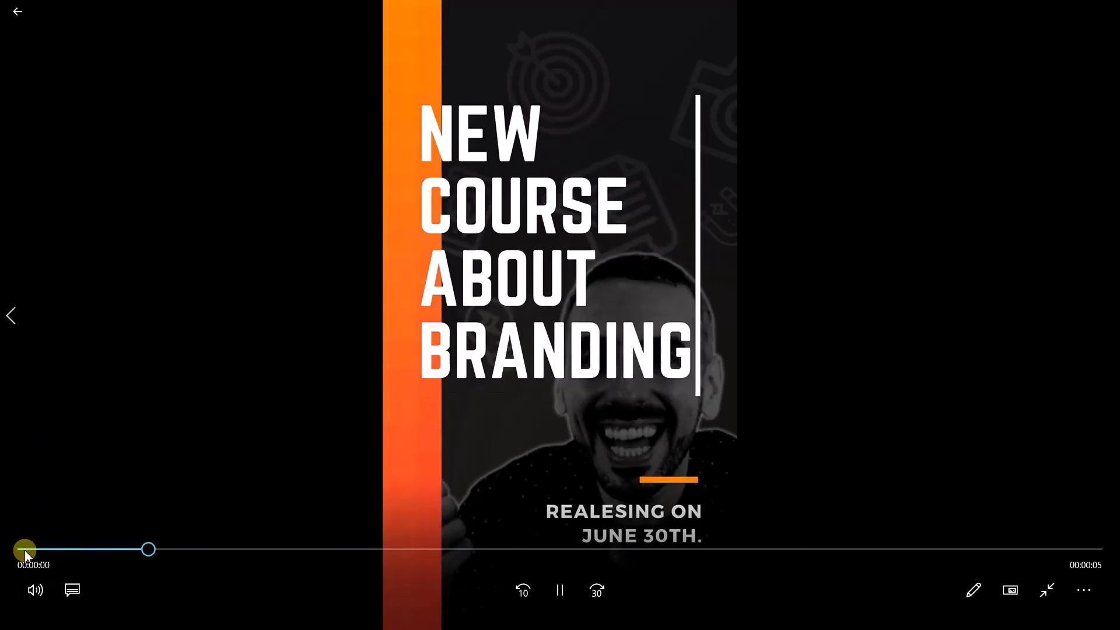
{"action": "left_click_drag", "start_coordinate": [148, 550], "coordinate": [191, 549]}
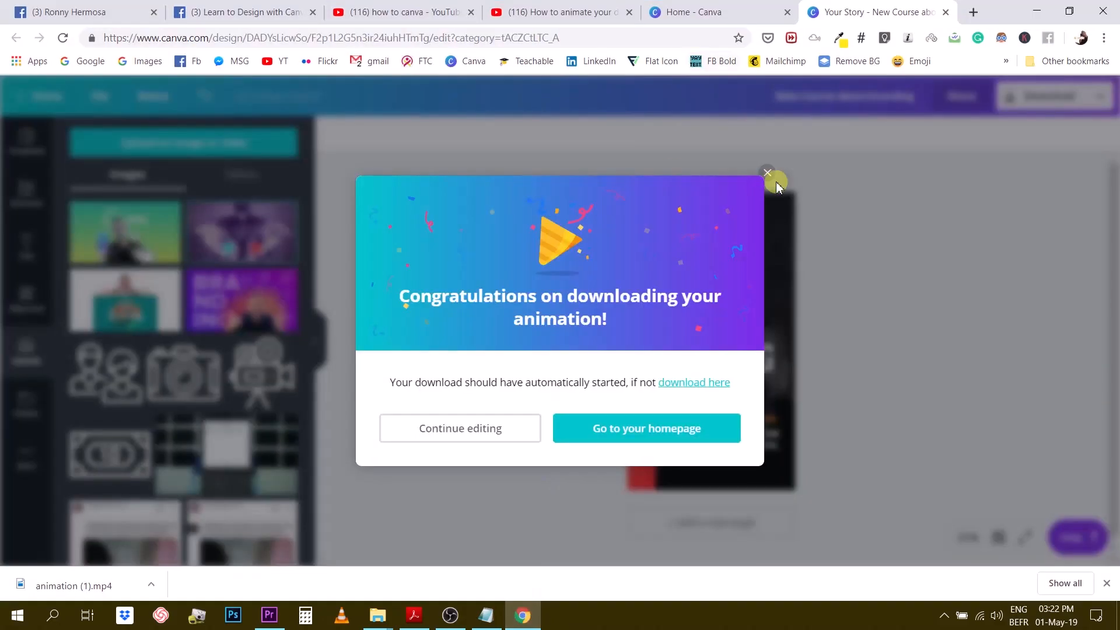
Dismiss the 'Congratulations on downloading your animation!' popup
{"action": "left_click", "coordinate": [768, 173]}
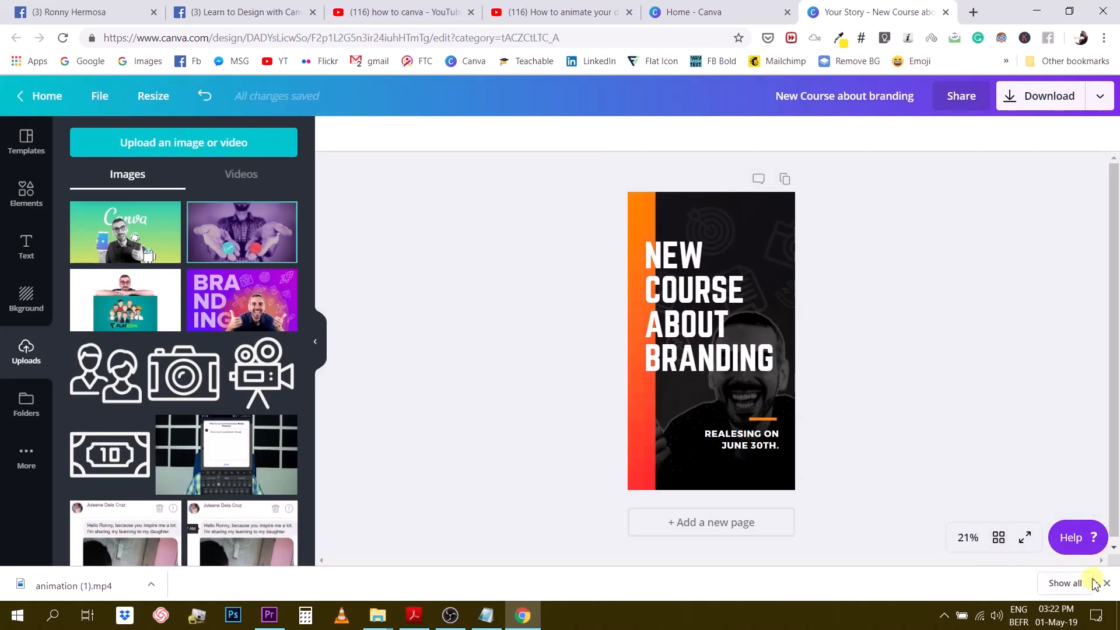